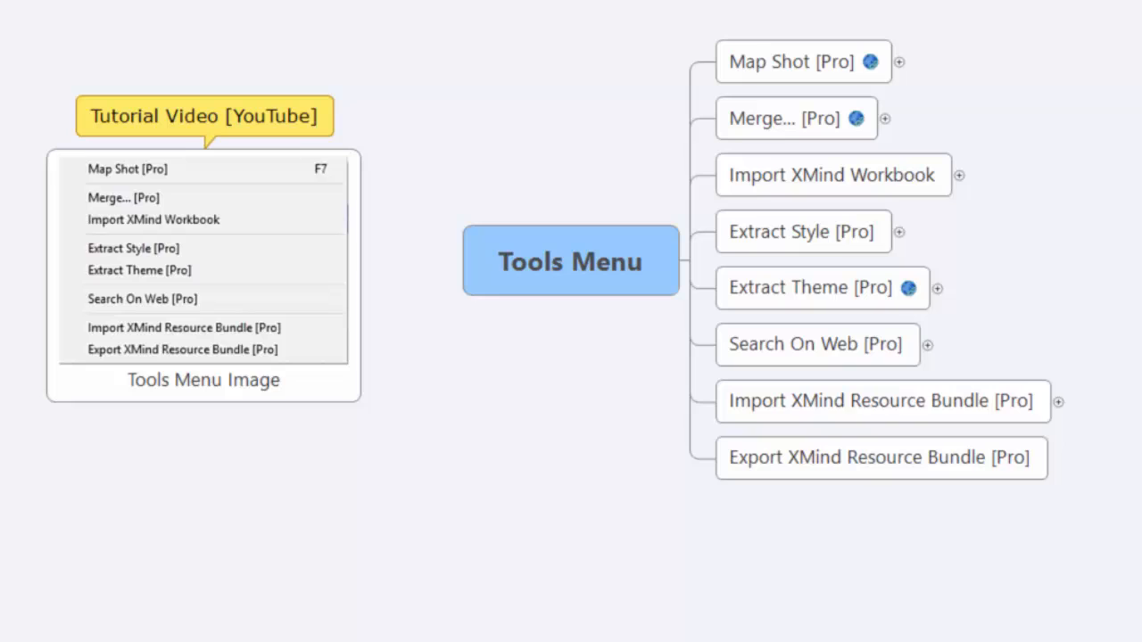
pyautogui.moveTo(871, 73)
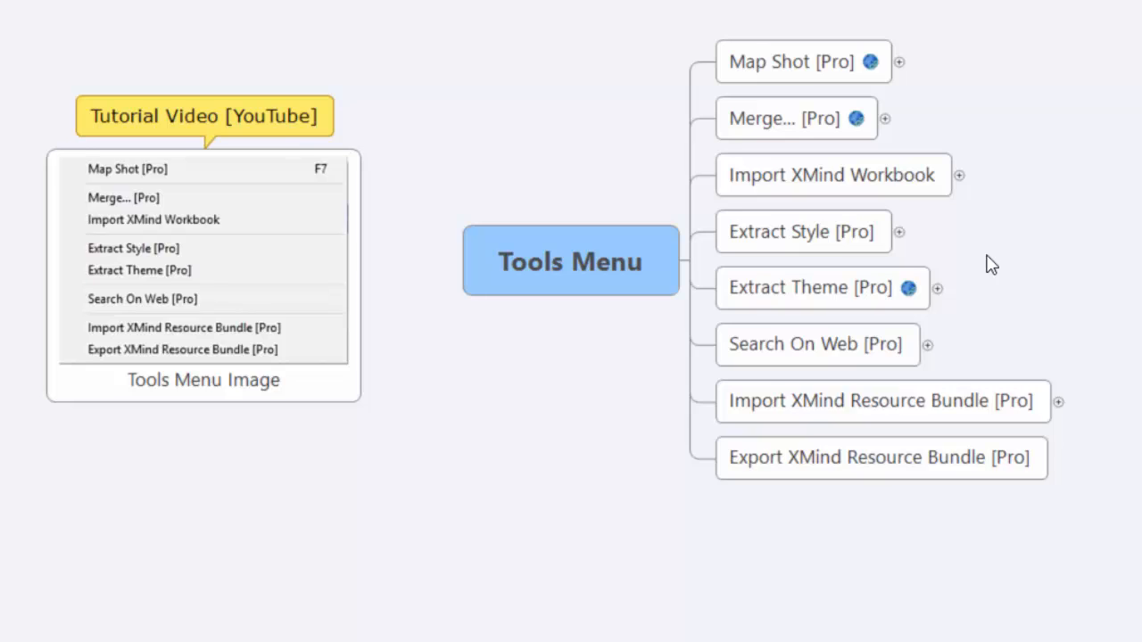
pyautogui.moveTo(1006, 79)
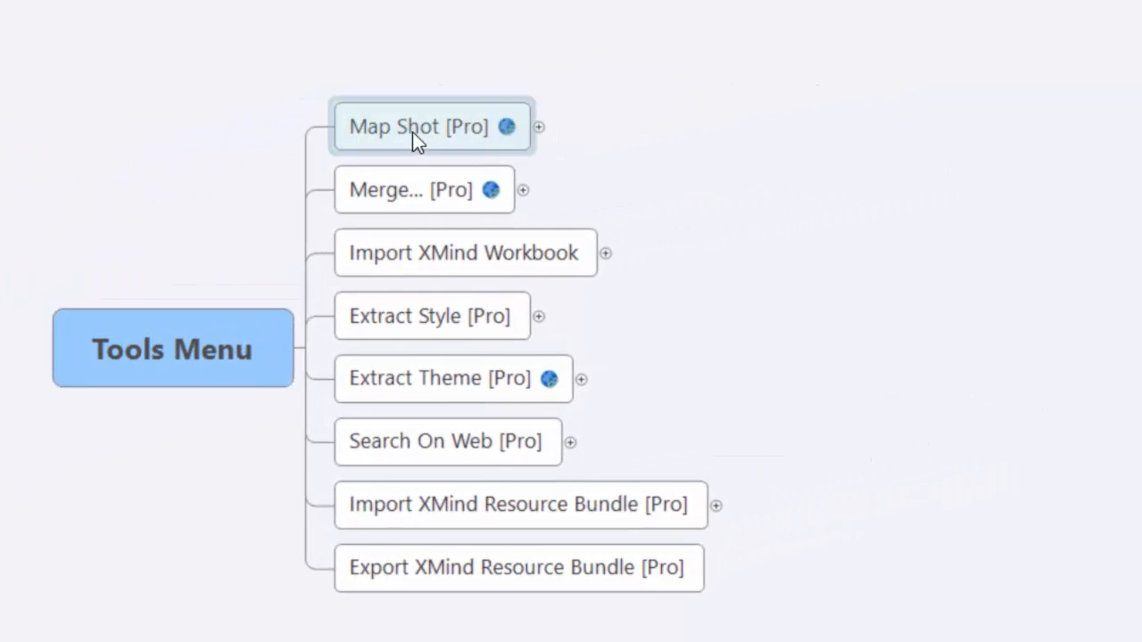
# Expand the Map Shot [Pro] topic to reveal its notes and tutorial video link.
pyautogui.click(539, 125)
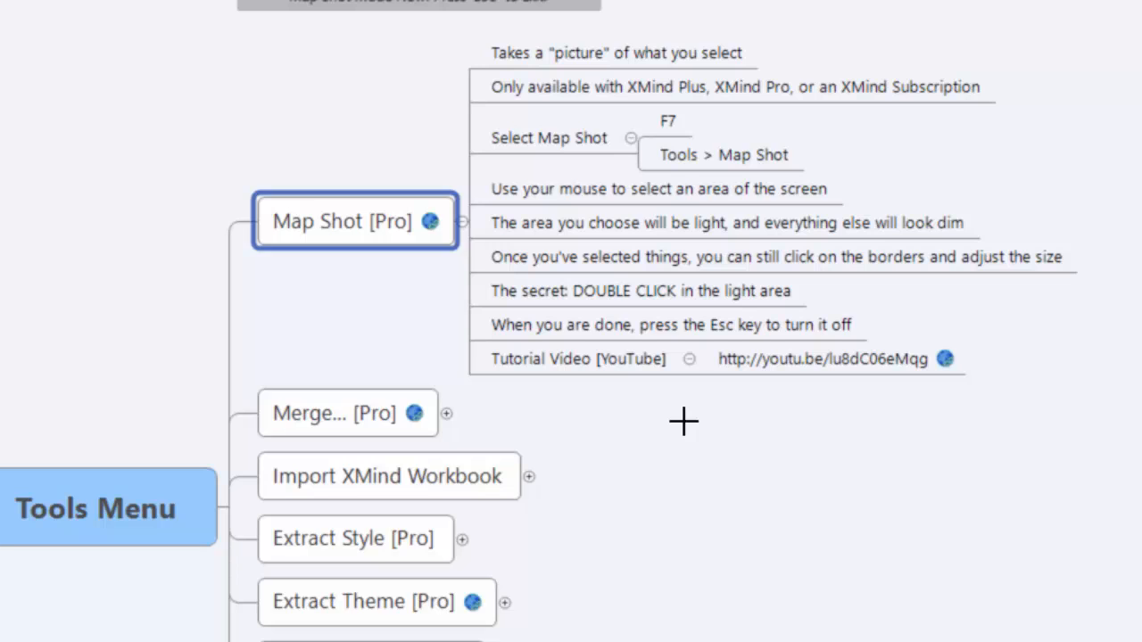
pyautogui.moveTo(357, 114)
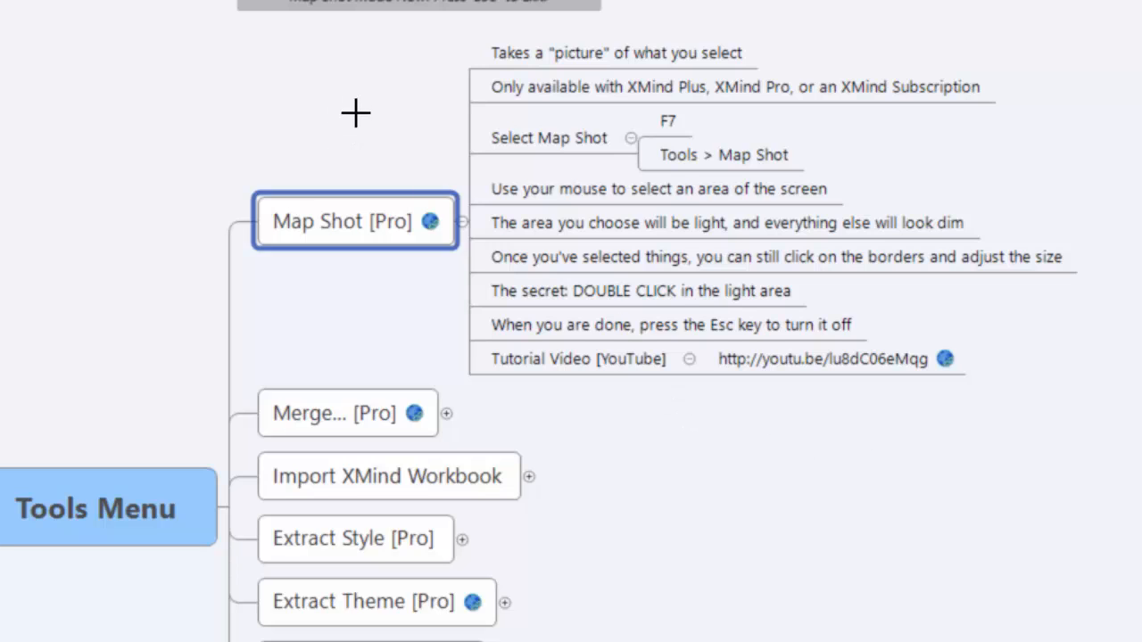
pyautogui.moveTo(364, 114)
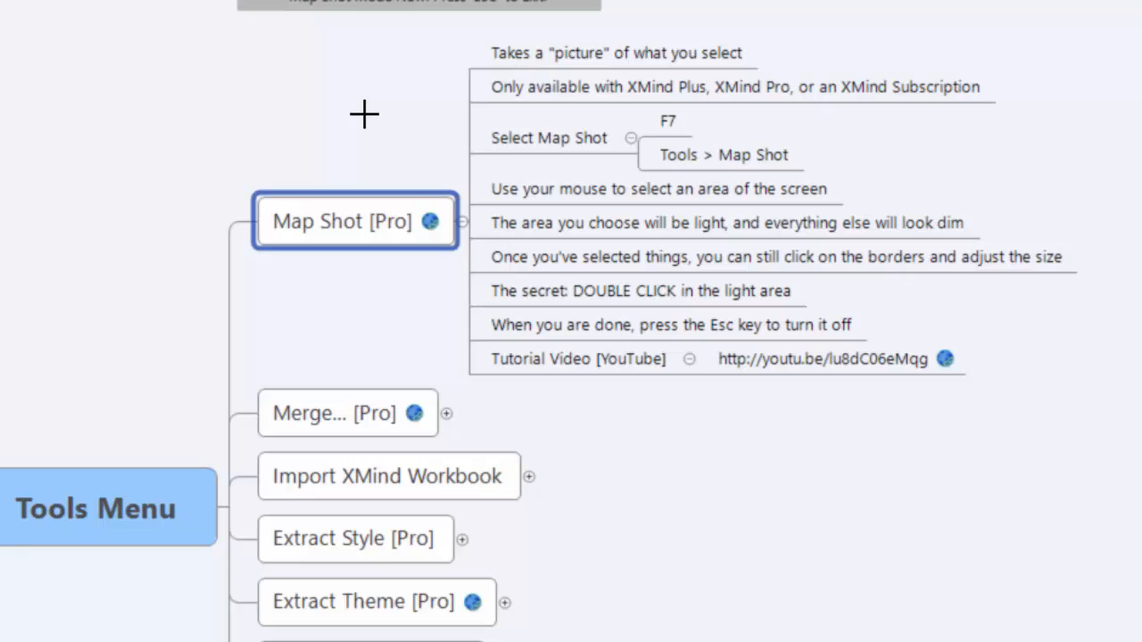
pyautogui.moveTo(416, 43)
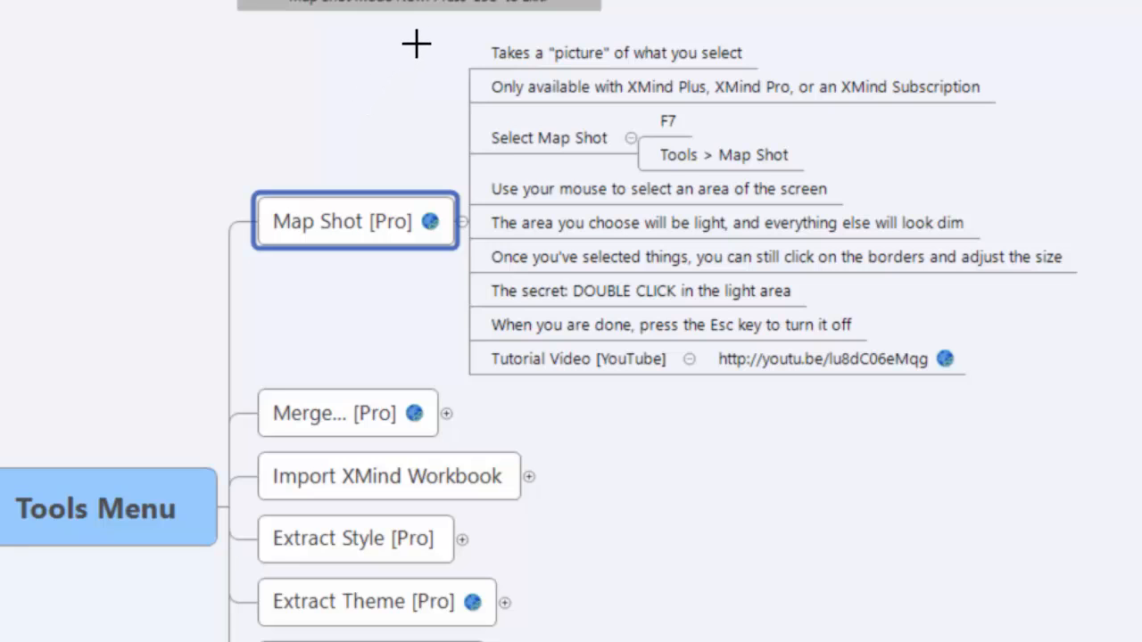
pyautogui.moveTo(416, 43); pyautogui.dragTo(1084, 401)
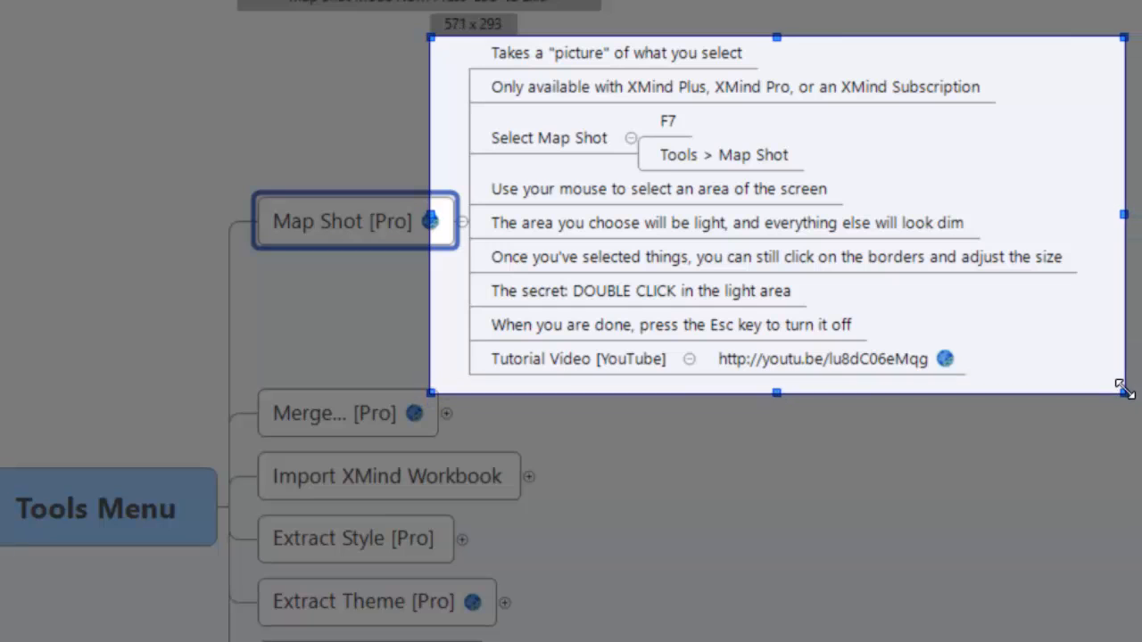
pyautogui.moveTo(1124, 389); pyautogui.dragTo(1076, 375)
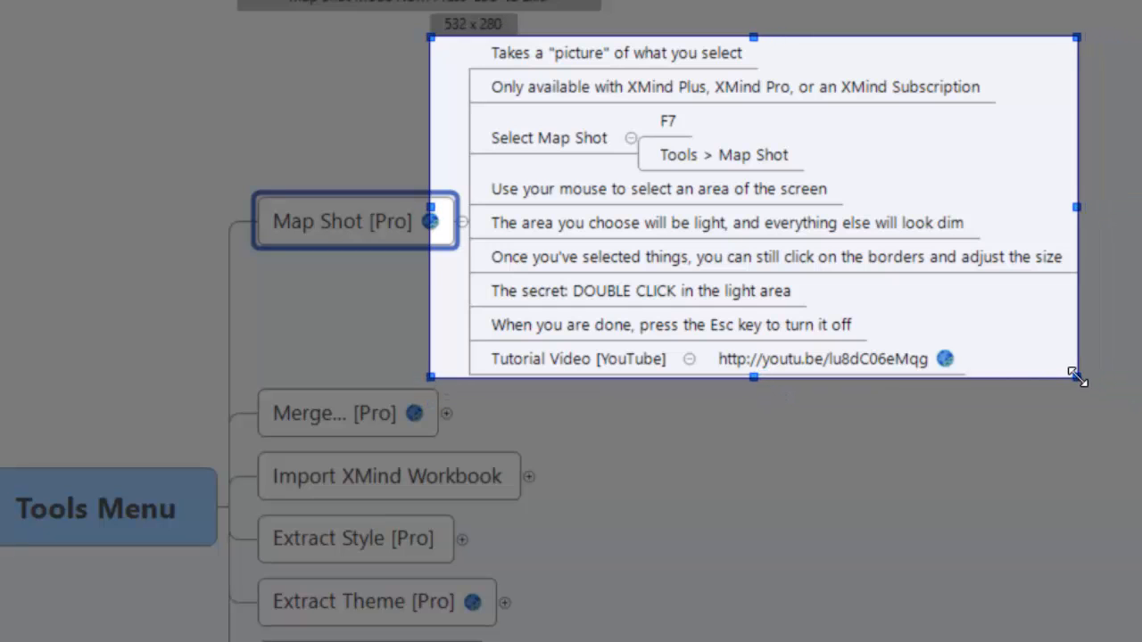
pyautogui.moveTo(1074, 375); pyautogui.dragTo(1085, 382)
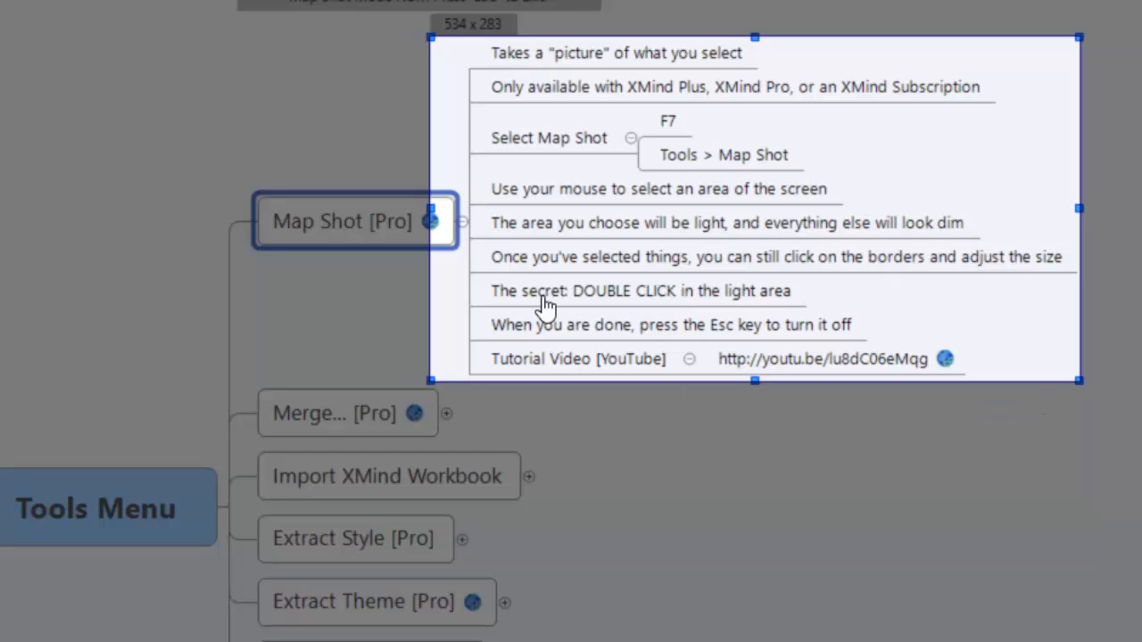
pyautogui.moveTo(426, 206); pyautogui.dragTo(472, 207)
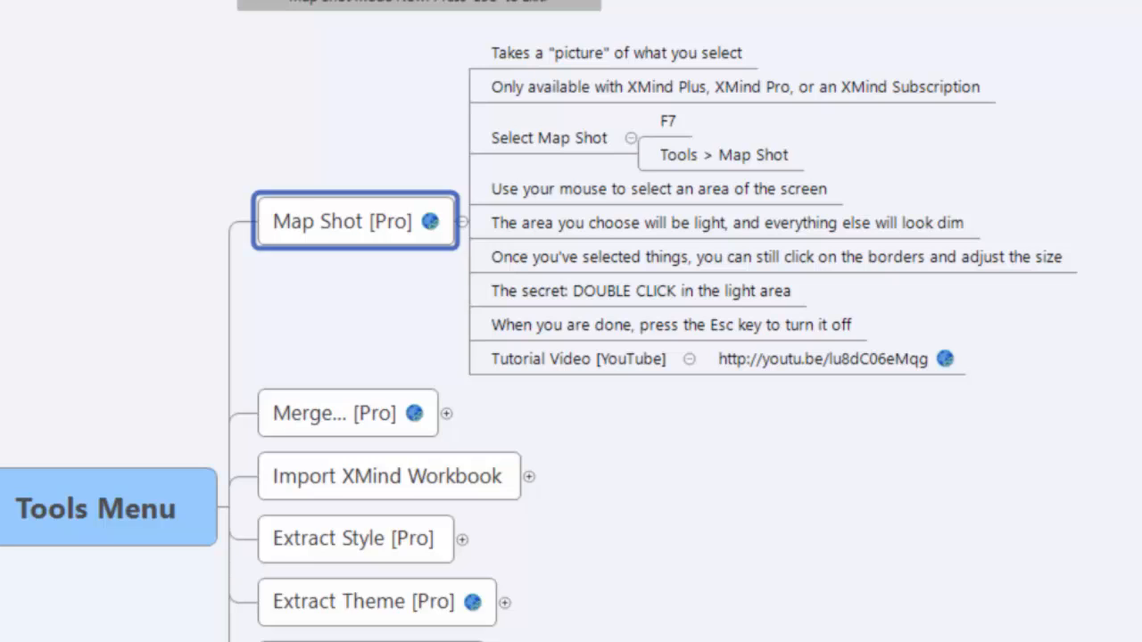
pyautogui.moveTo(850, 539)
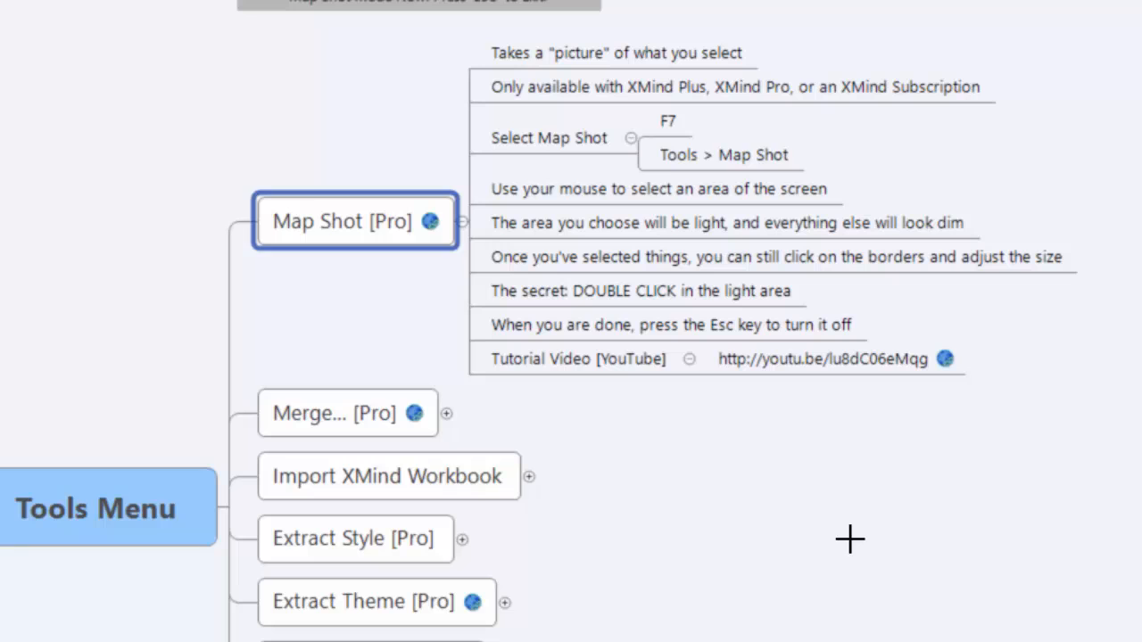
pyautogui.moveTo(323, 59)
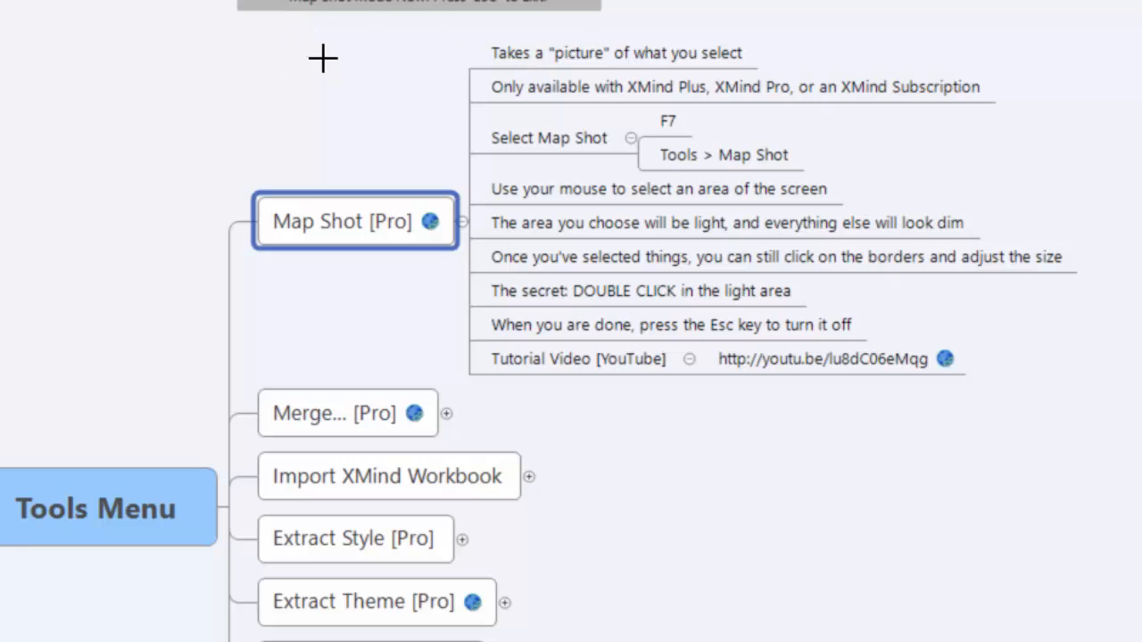
pyautogui.moveTo(424, 623)
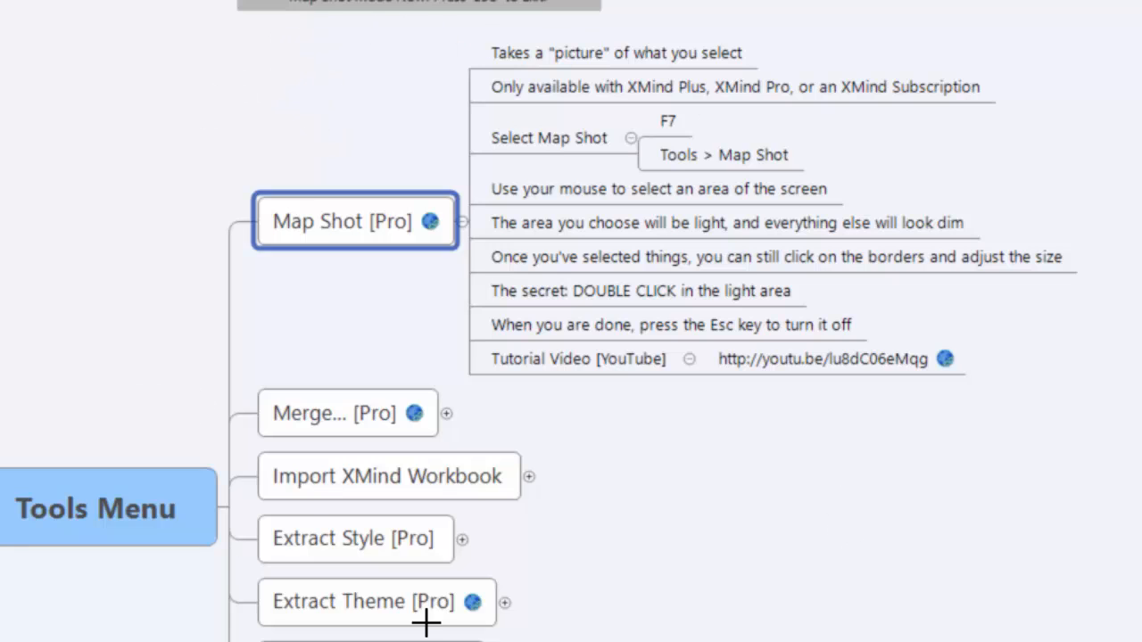
pyautogui.moveTo(103, 218)
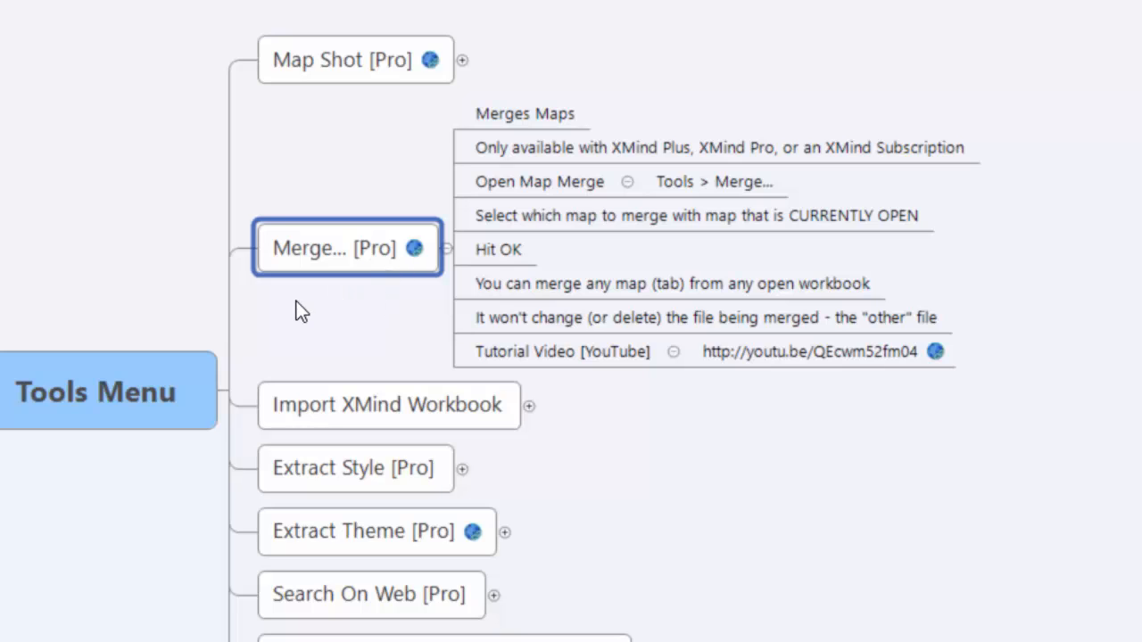
pyautogui.moveTo(175, 367)
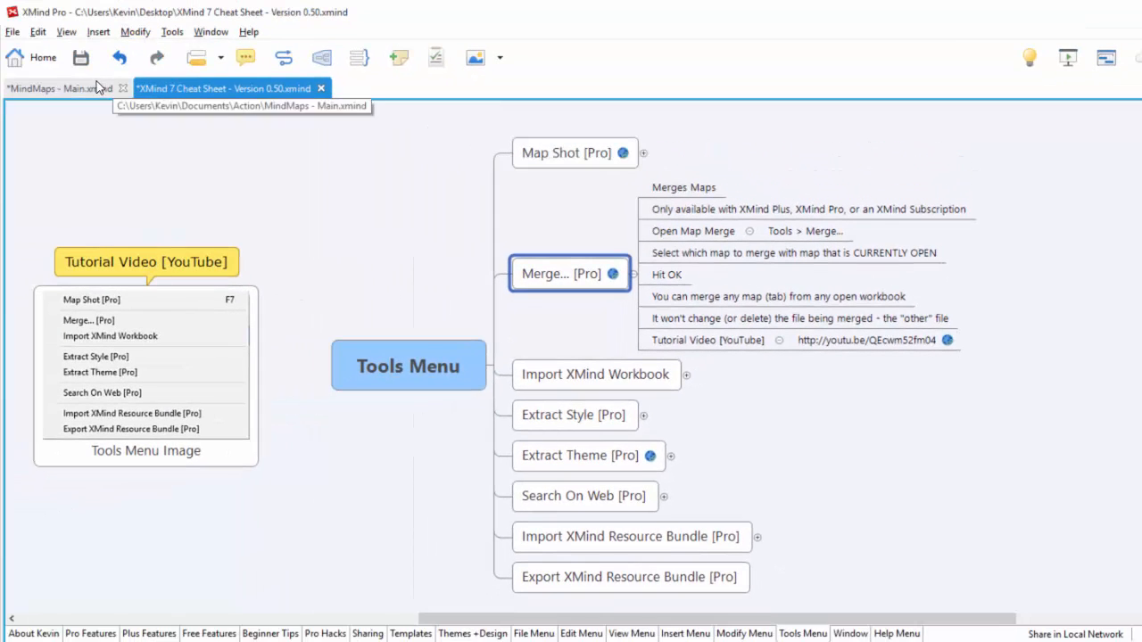
# Merge a map from the open workbooks via Tools > Merge and confirm the merge report.
pyautogui.click(171, 32)
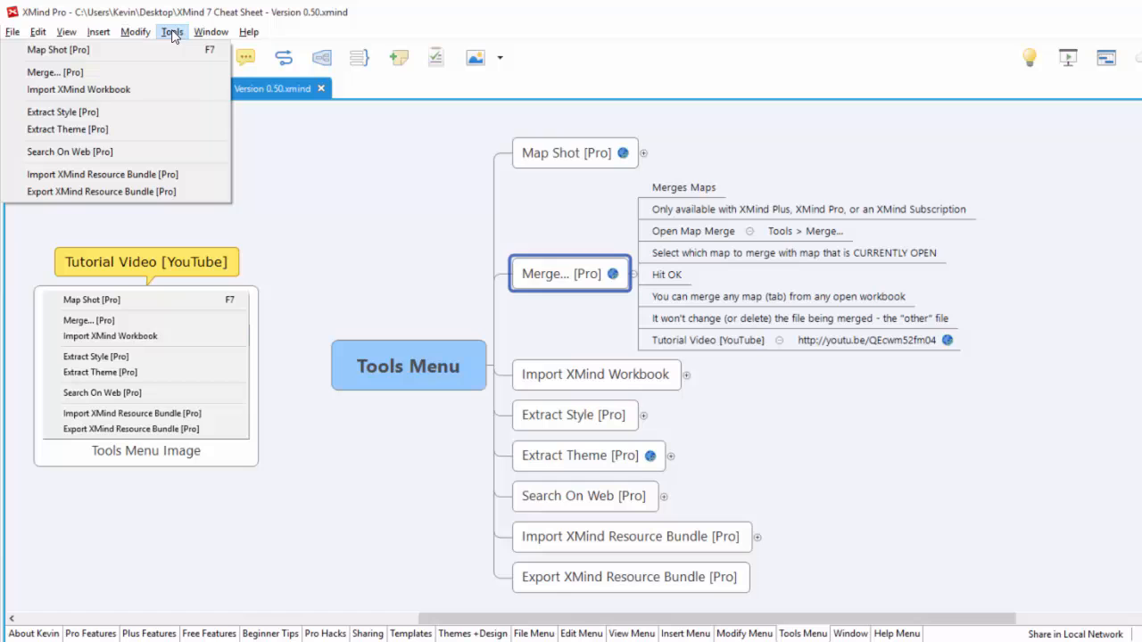
pyautogui.click(53, 71)
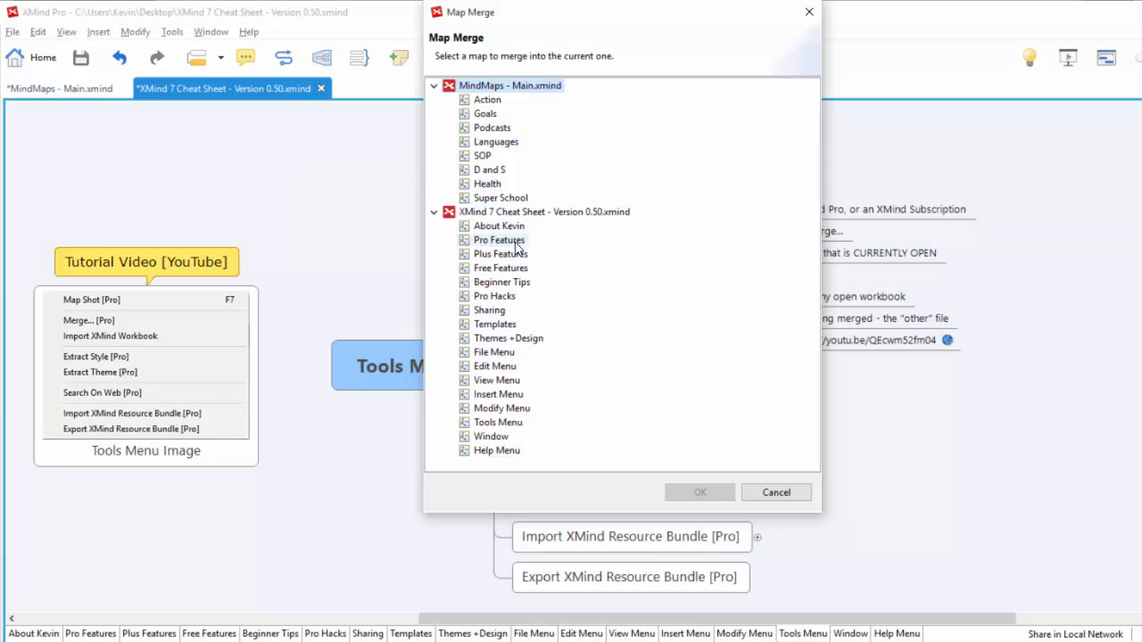
pyautogui.click(500, 225)
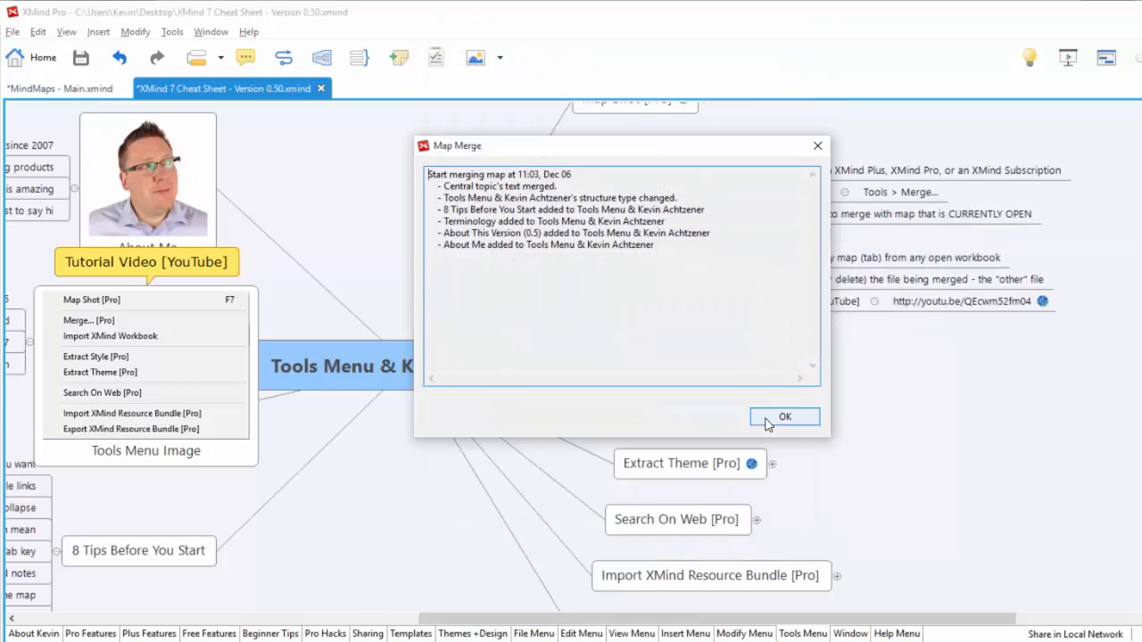
pyautogui.click(785, 418)
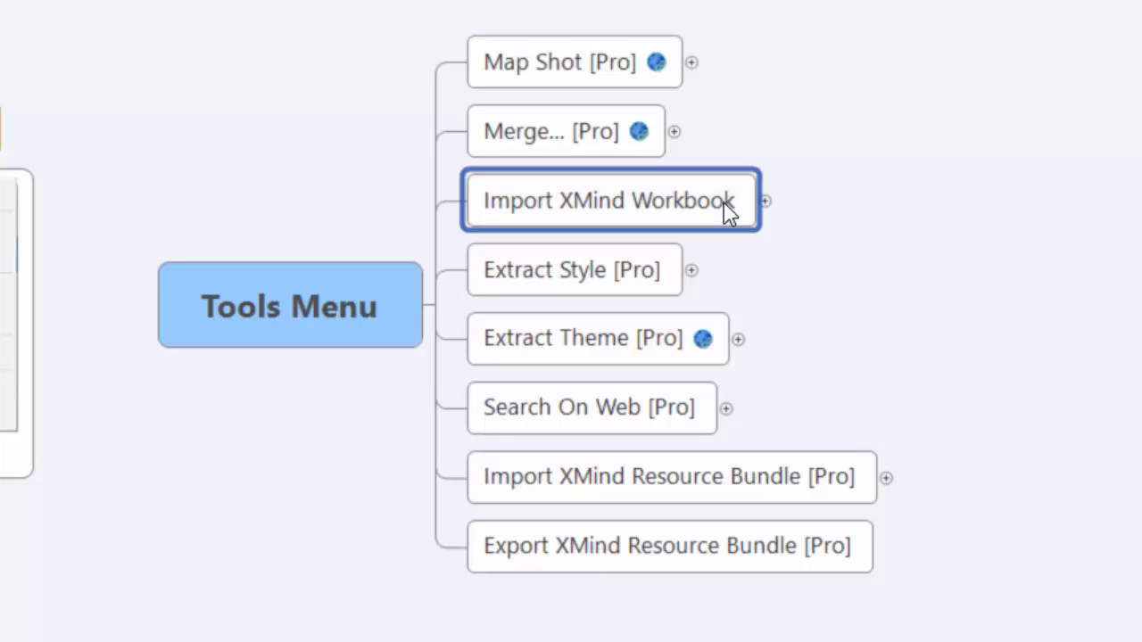
pyautogui.moveTo(765, 203)
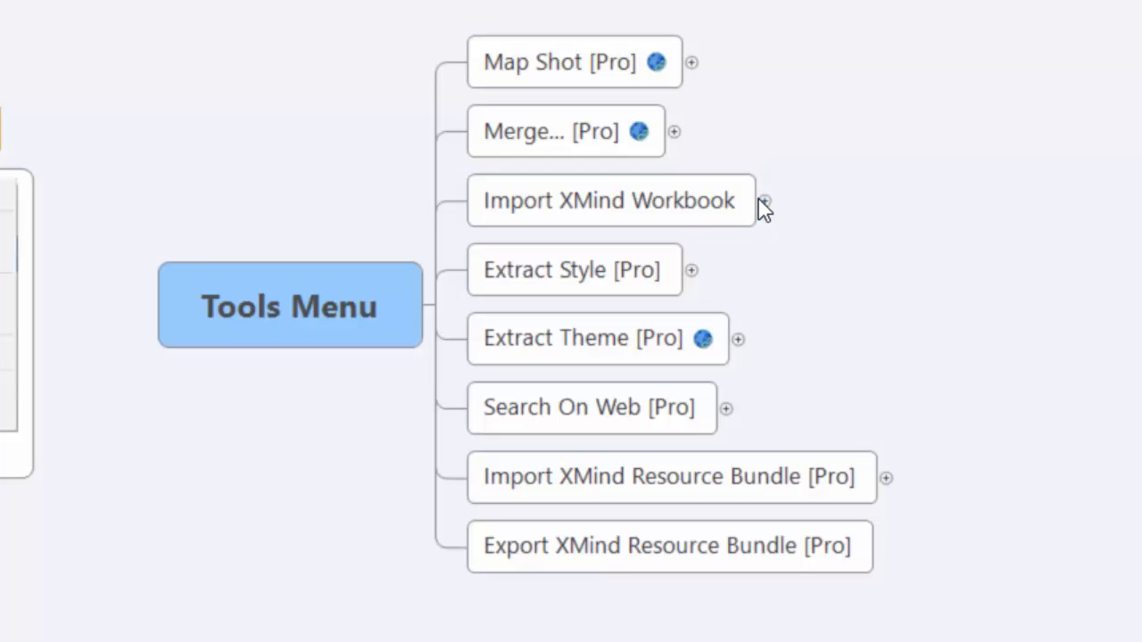
# Expand Import XMind Workbook to read its notes, then fold it again.
pyautogui.click(610, 199)
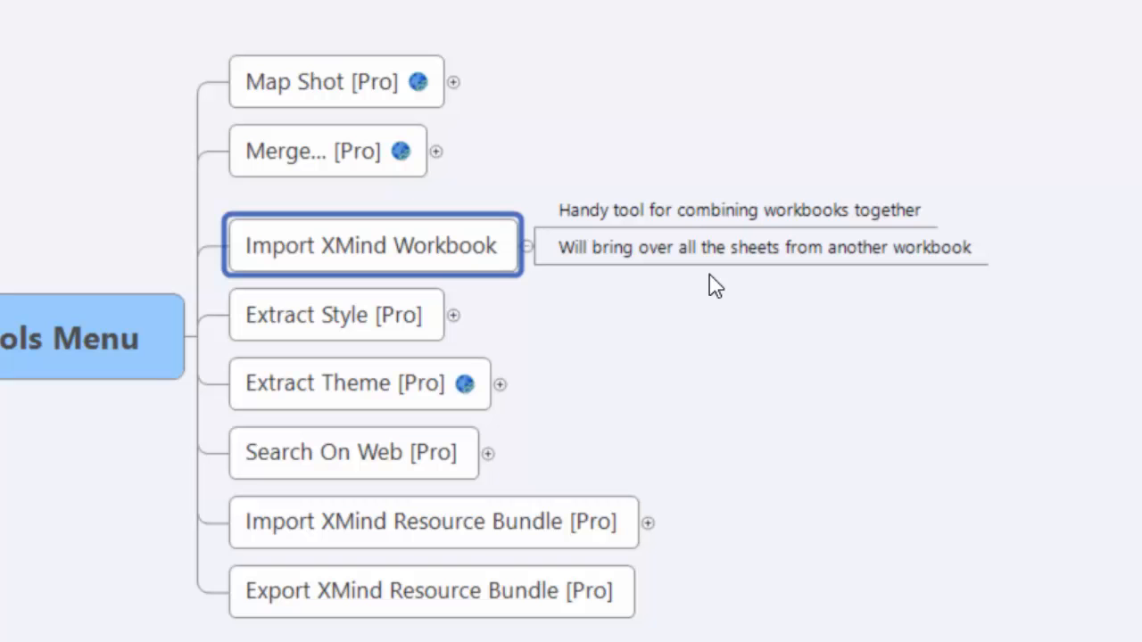
pyautogui.moveTo(550, 264)
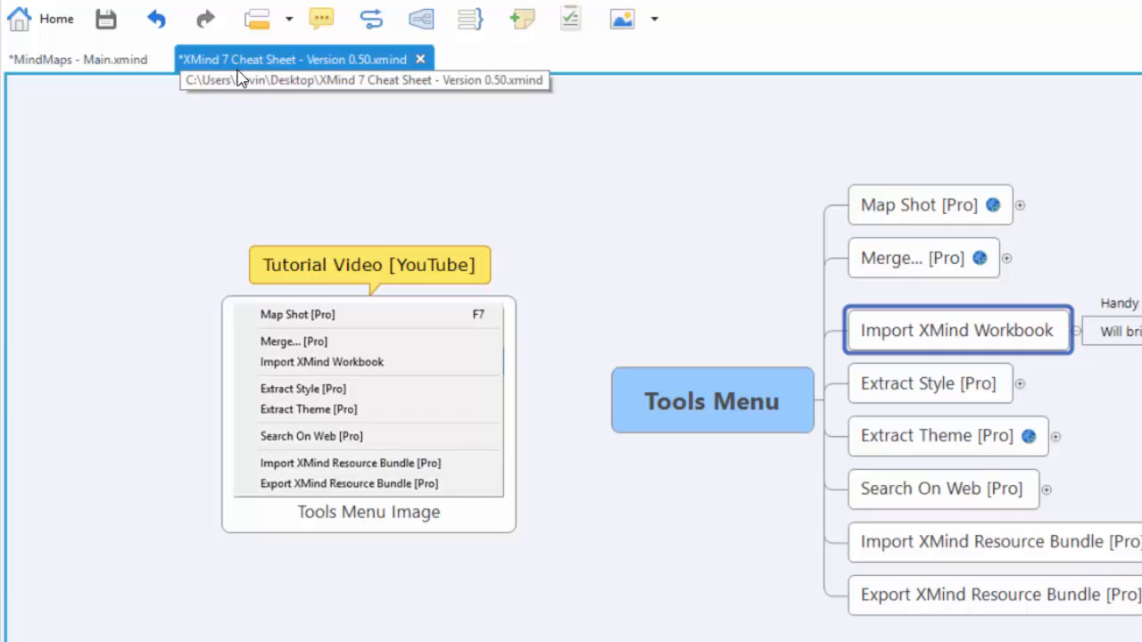
pyautogui.moveTo(241, 72)
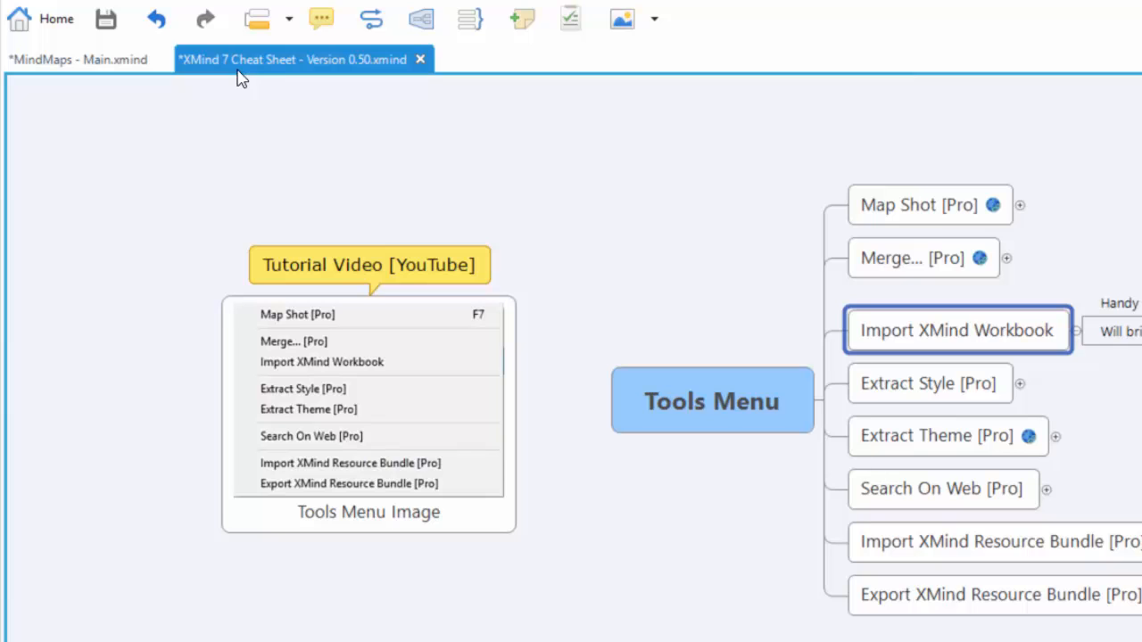
pyautogui.moveTo(664, 373)
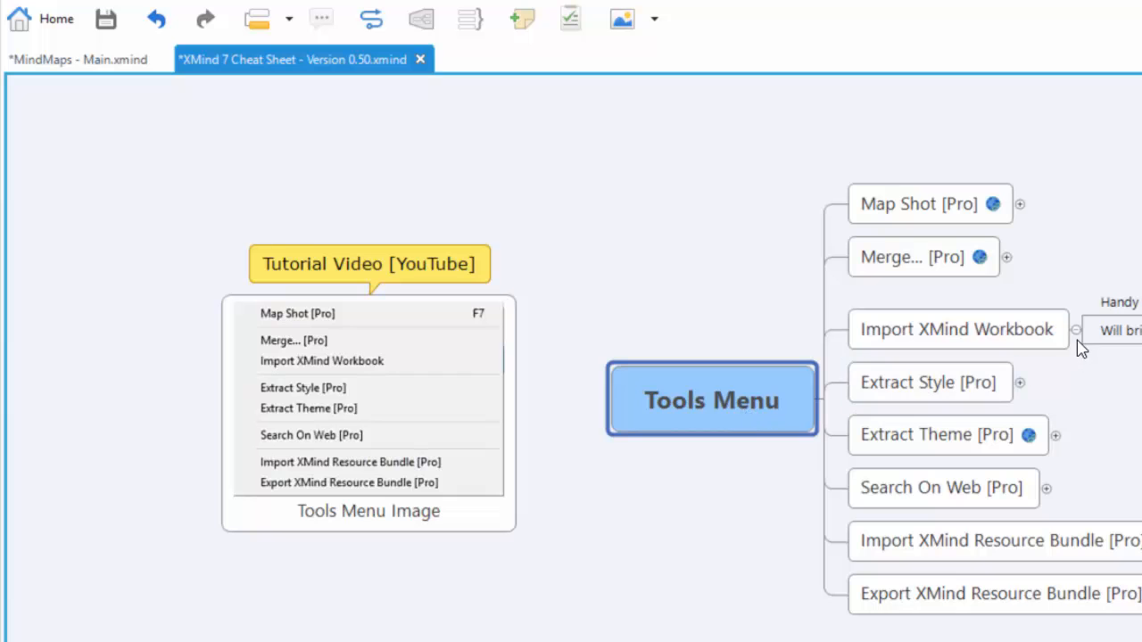
pyautogui.click(929, 373)
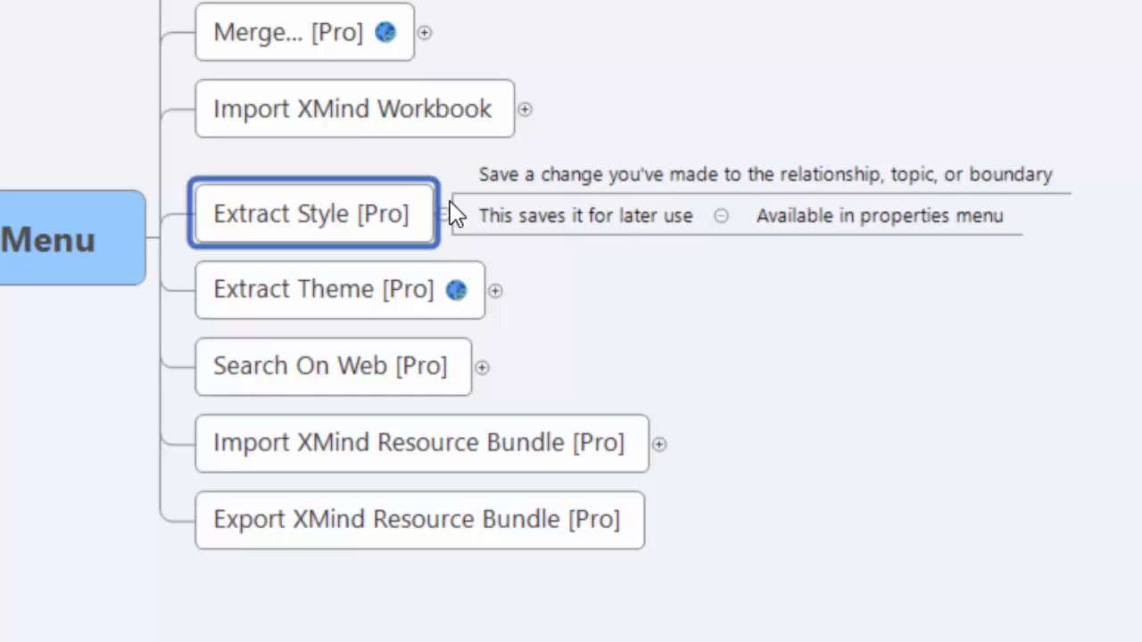
pyautogui.moveTo(223, 294)
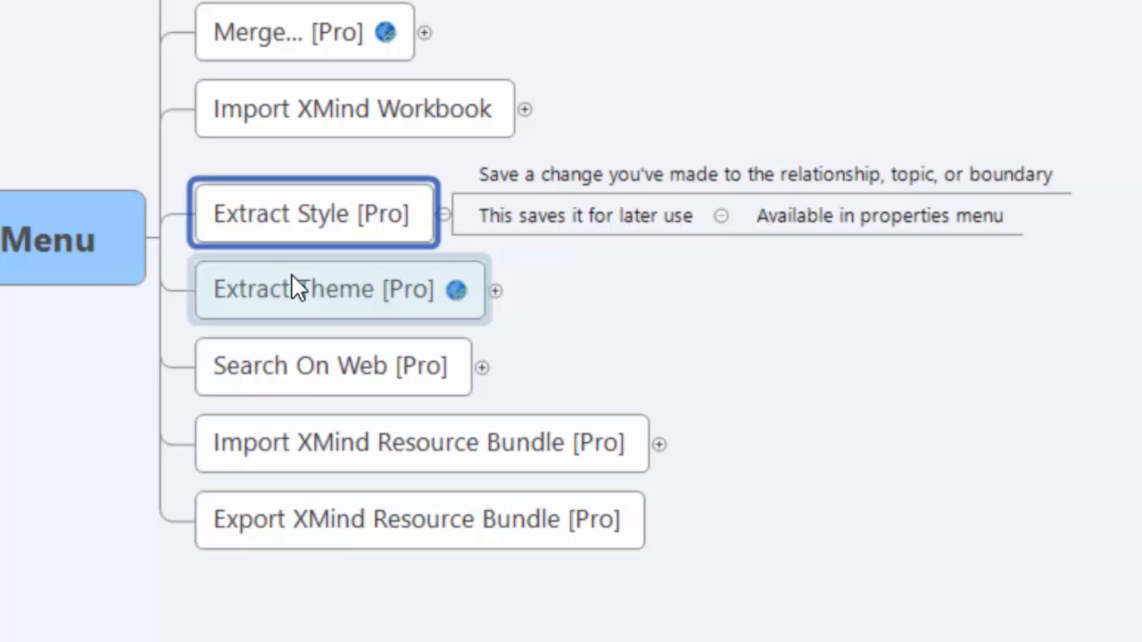
# Select the Extract Style [Pro] topic and bring up its context options.
pyautogui.click(321, 289)
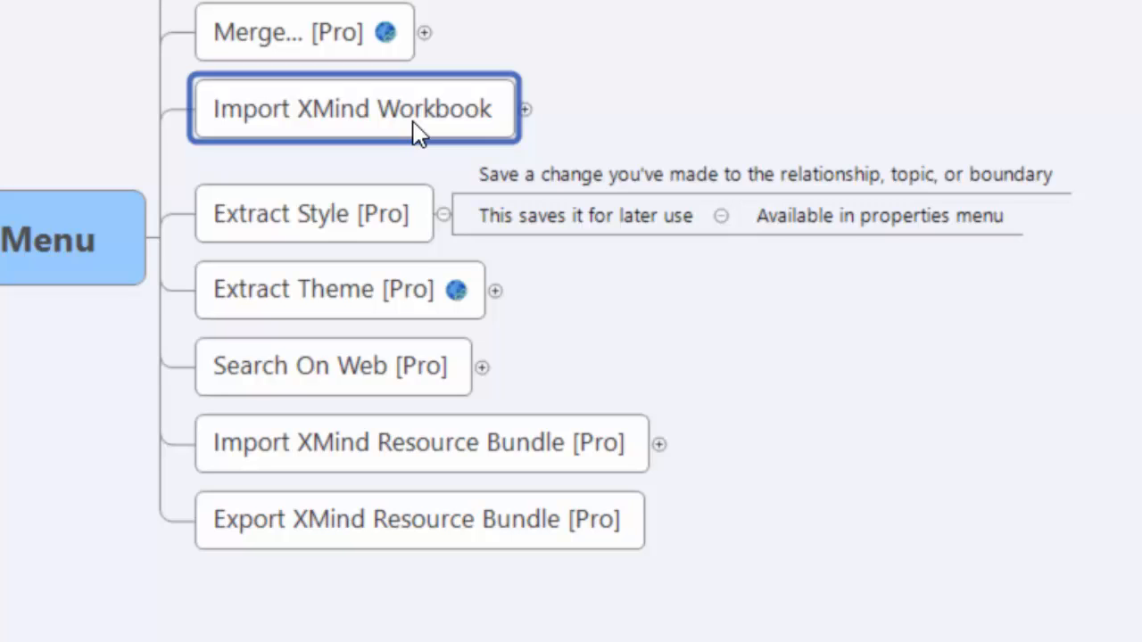
pyautogui.moveTo(271, 218)
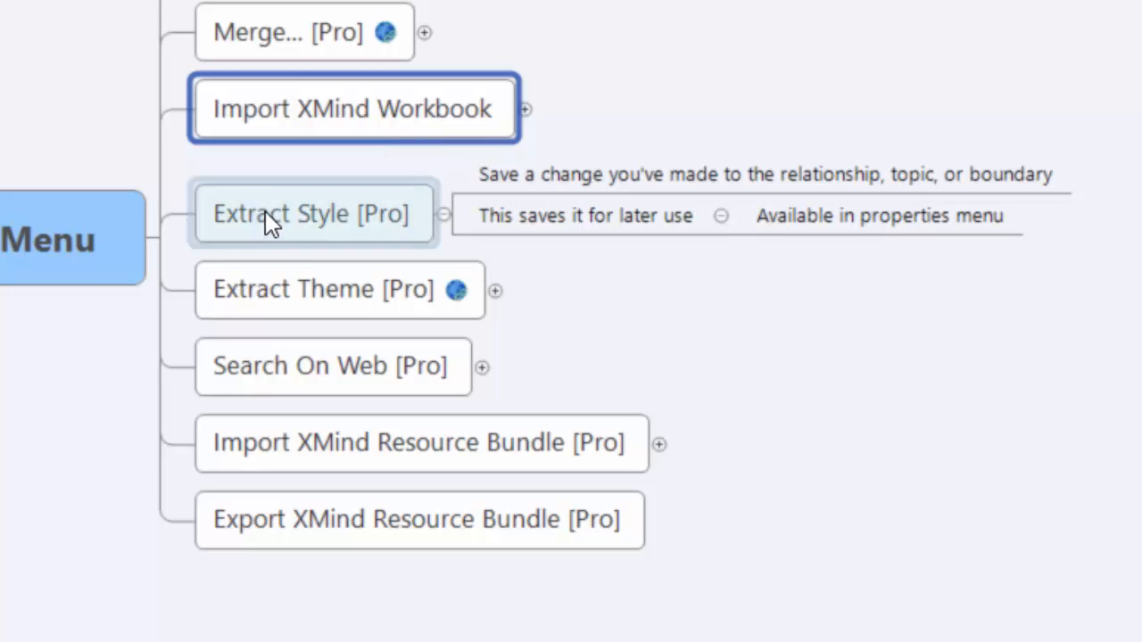
pyautogui.click(339, 289)
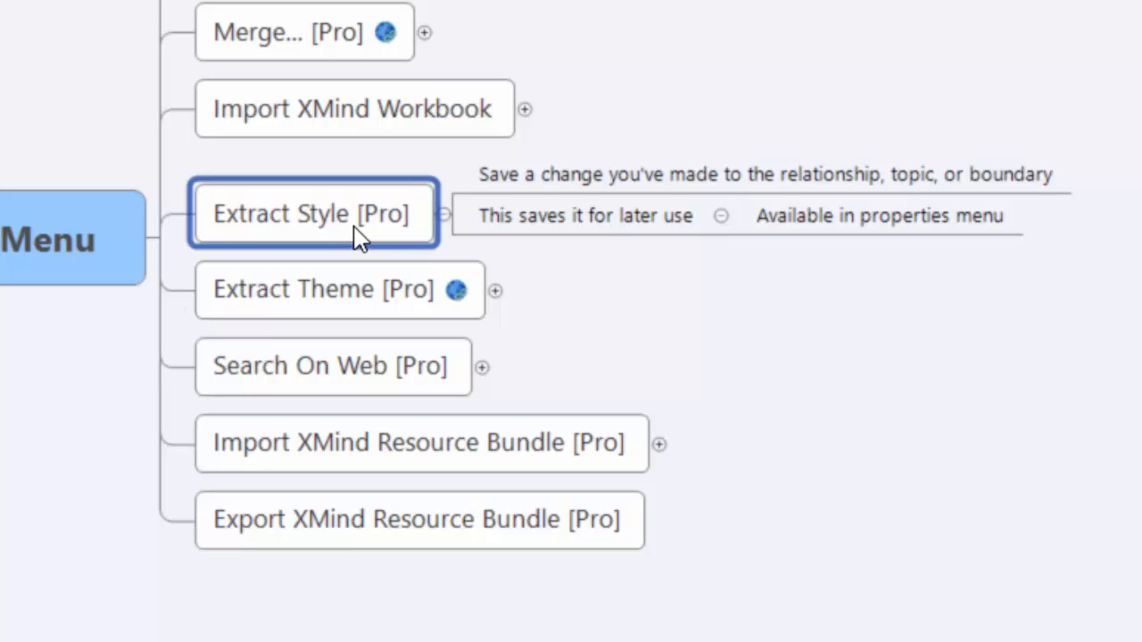
pyautogui.rightClick(312, 214)
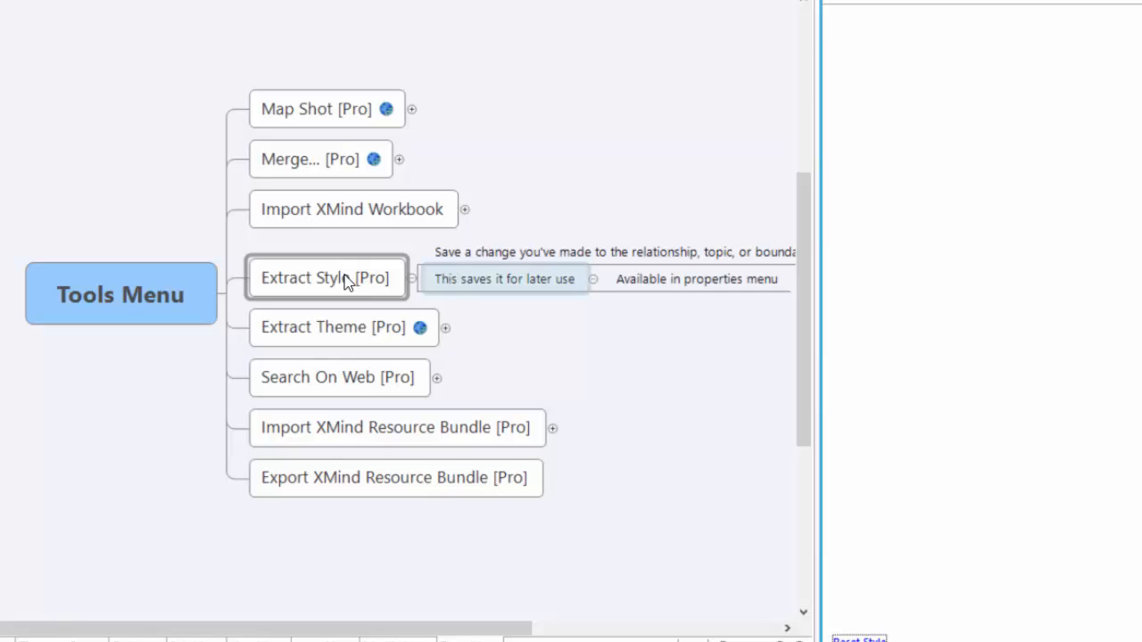
# Show Extract Style's properties and open the My Styles list of saved topic styles.
pyautogui.click(325, 278)
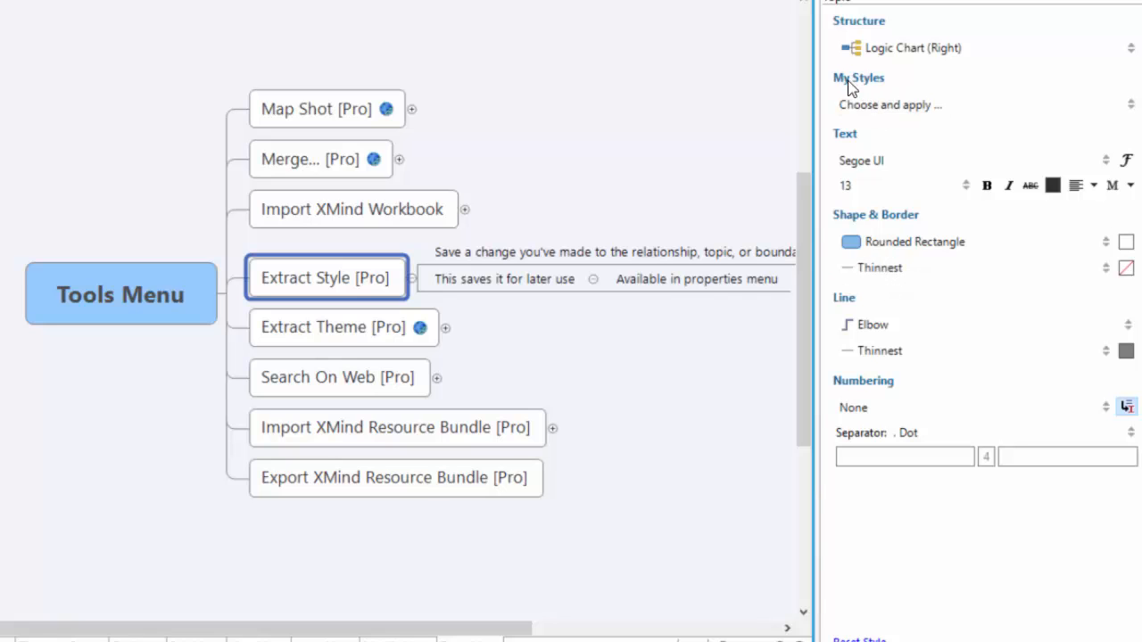
pyautogui.click(982, 104)
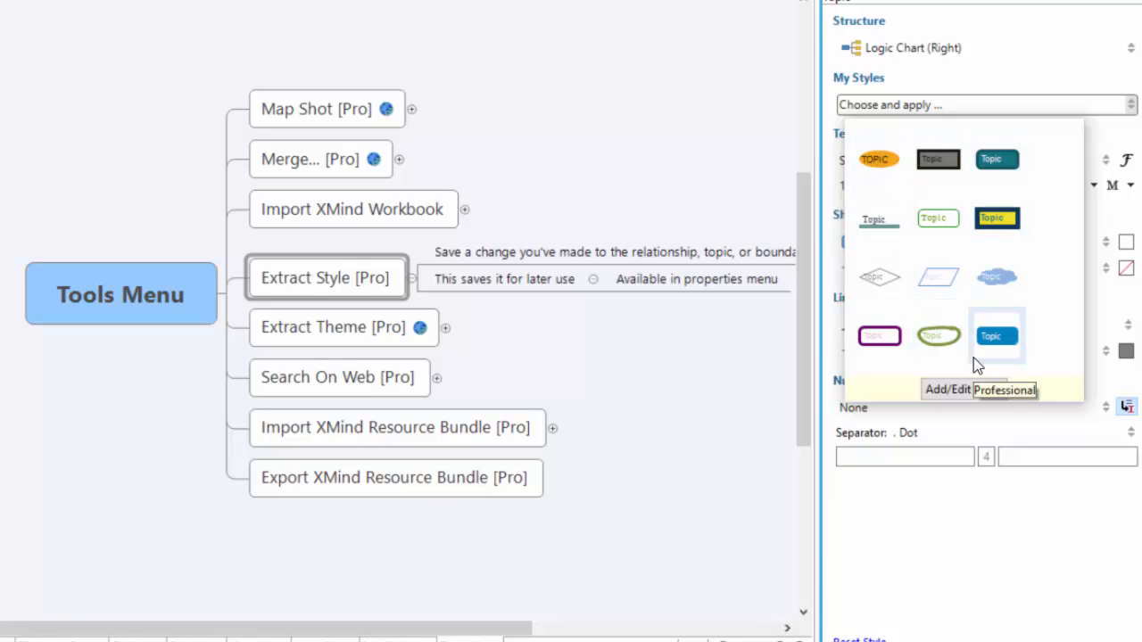
pyautogui.moveTo(955, 286)
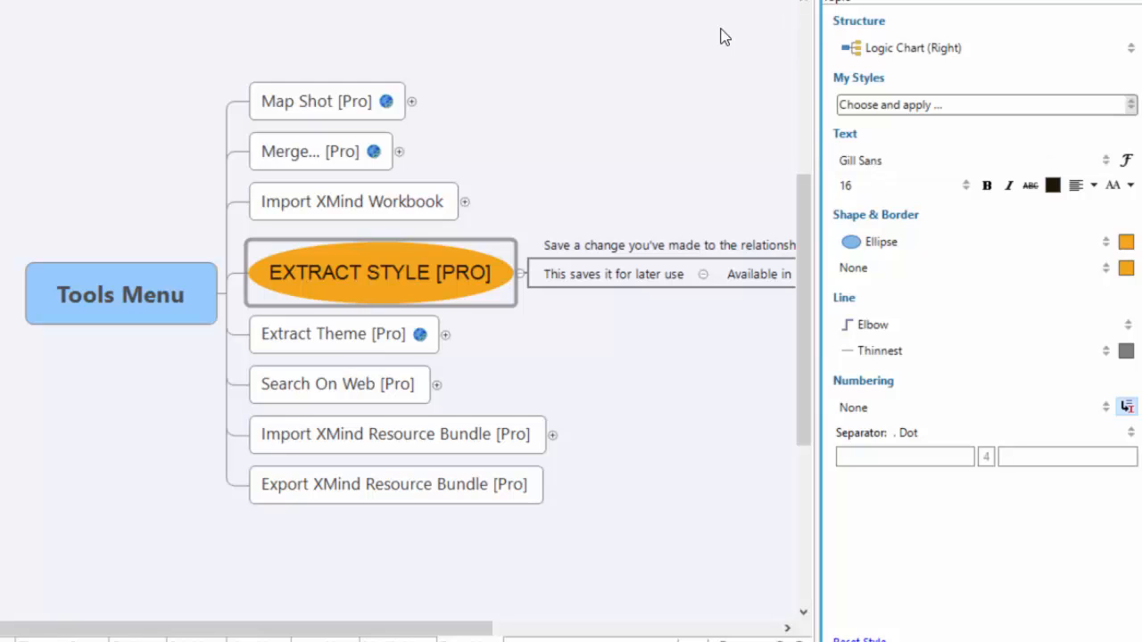
pyautogui.moveTo(910, 3)
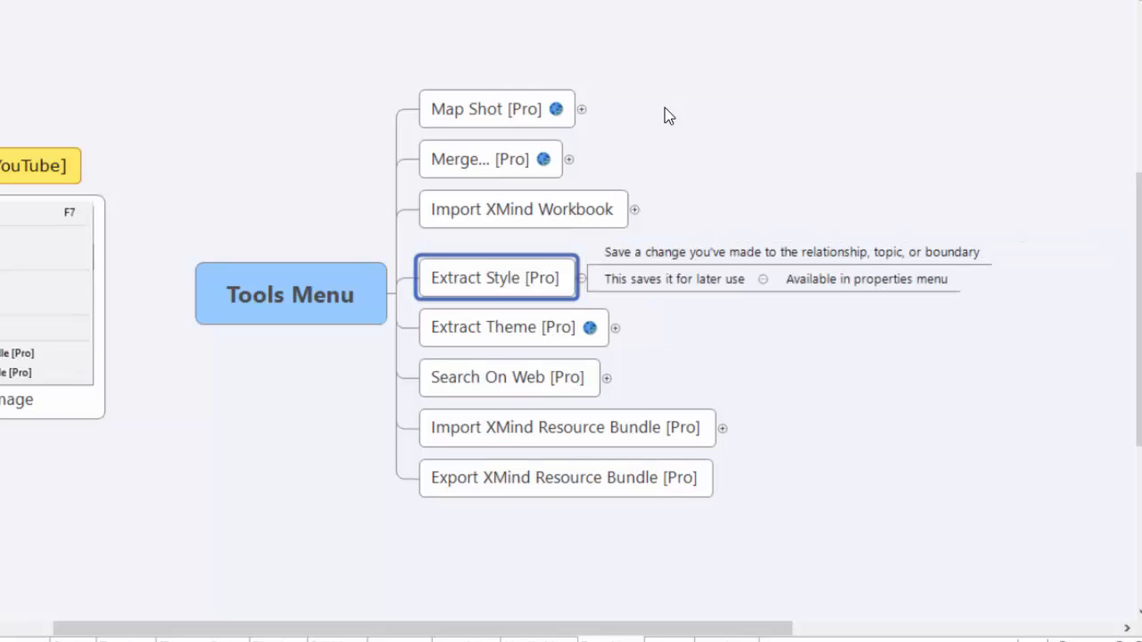
pyautogui.moveTo(658, 121)
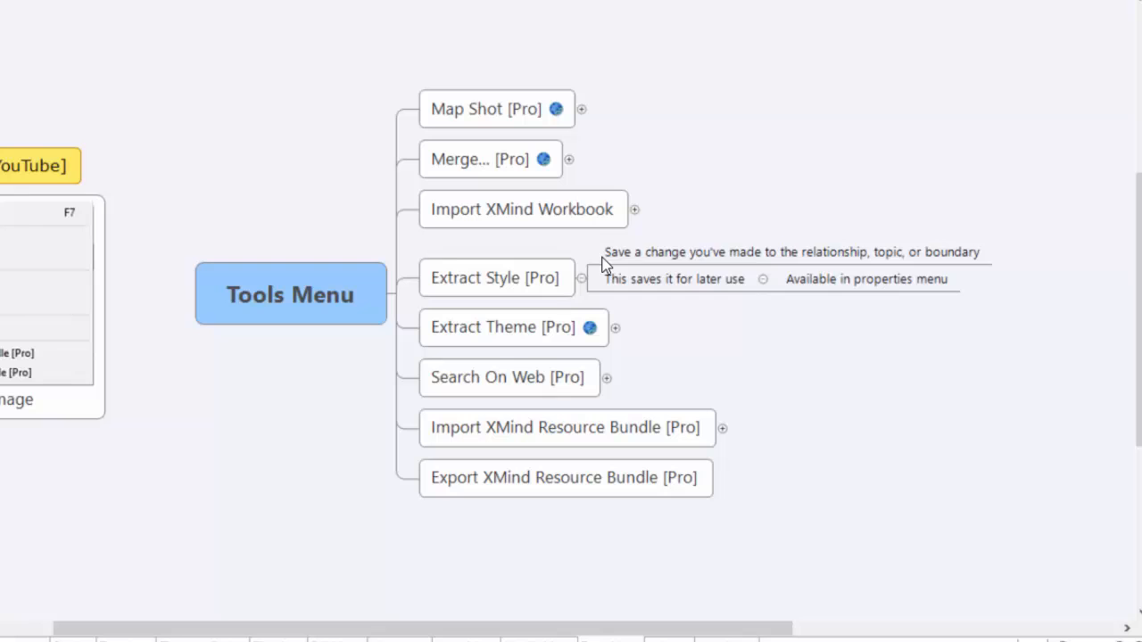
# Fold Extract Style and expand Extract Theme [Pro] to show its custom-theme notes.
pyautogui.click(496, 268)
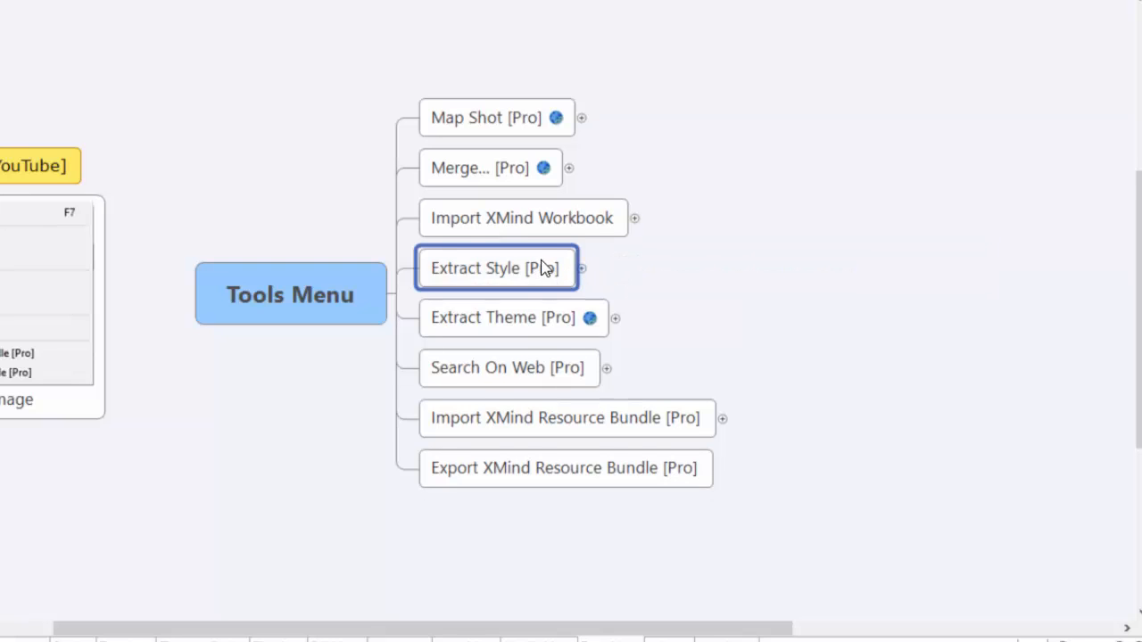
pyautogui.click(613, 318)
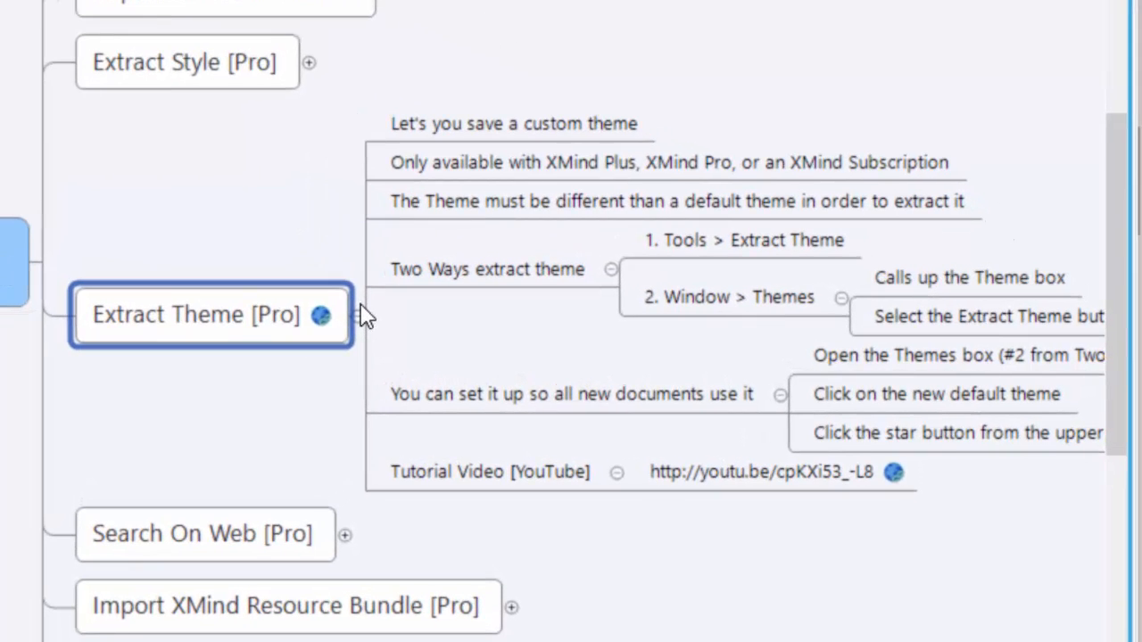
pyautogui.moveTo(321, 314)
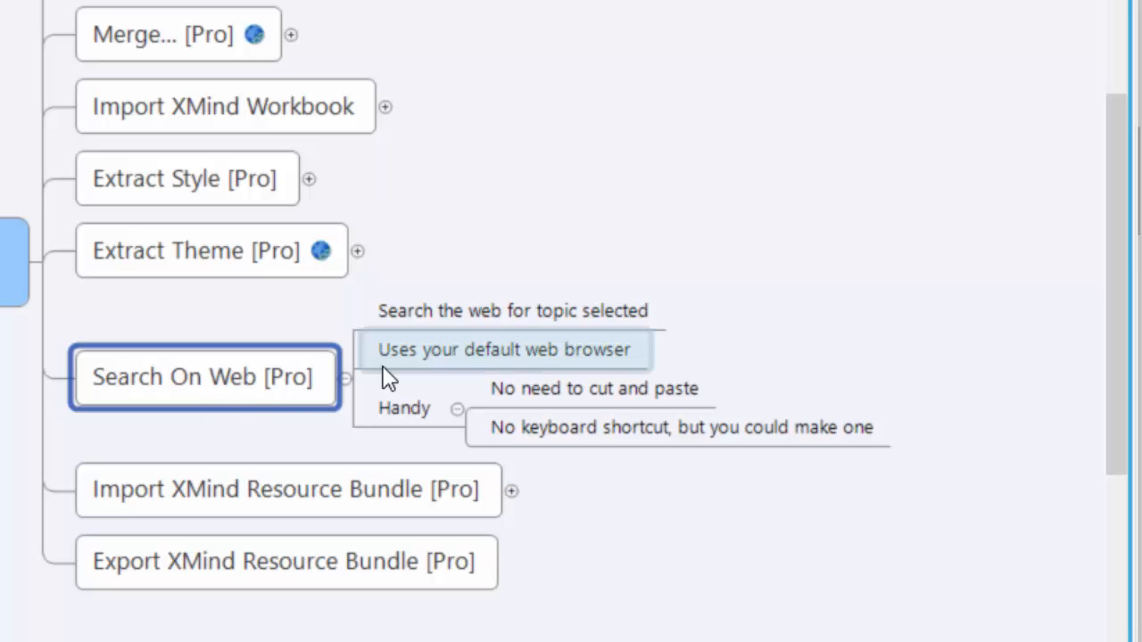
pyautogui.moveTo(304, 250)
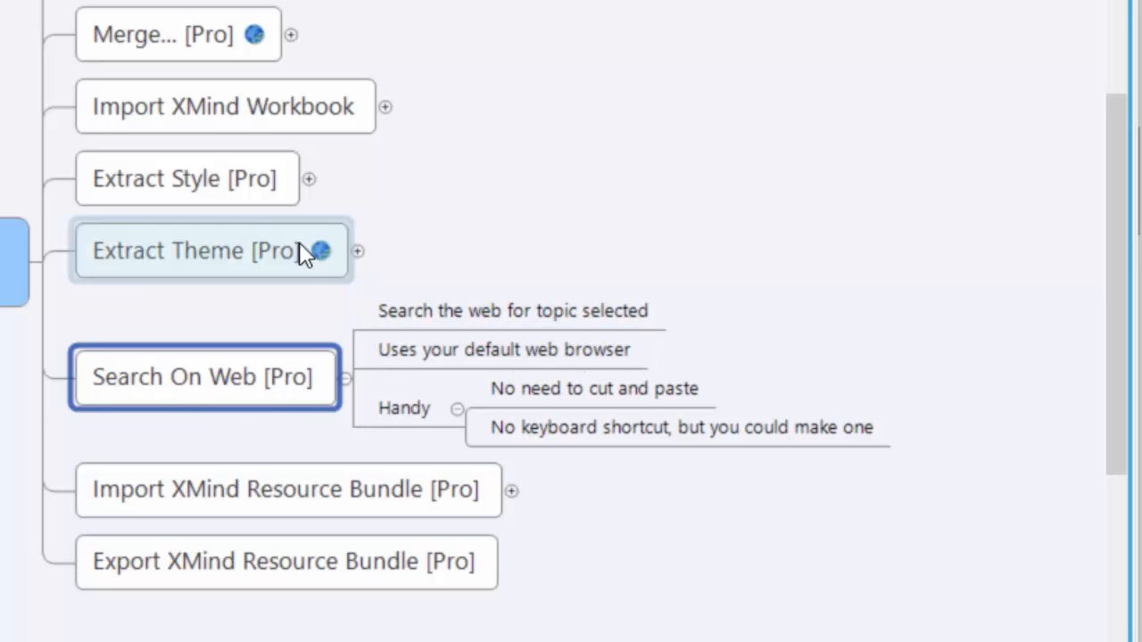
# Run Search On Web, opening Google results for Import XMind Workbook in the browser.
pyautogui.click(224, 107)
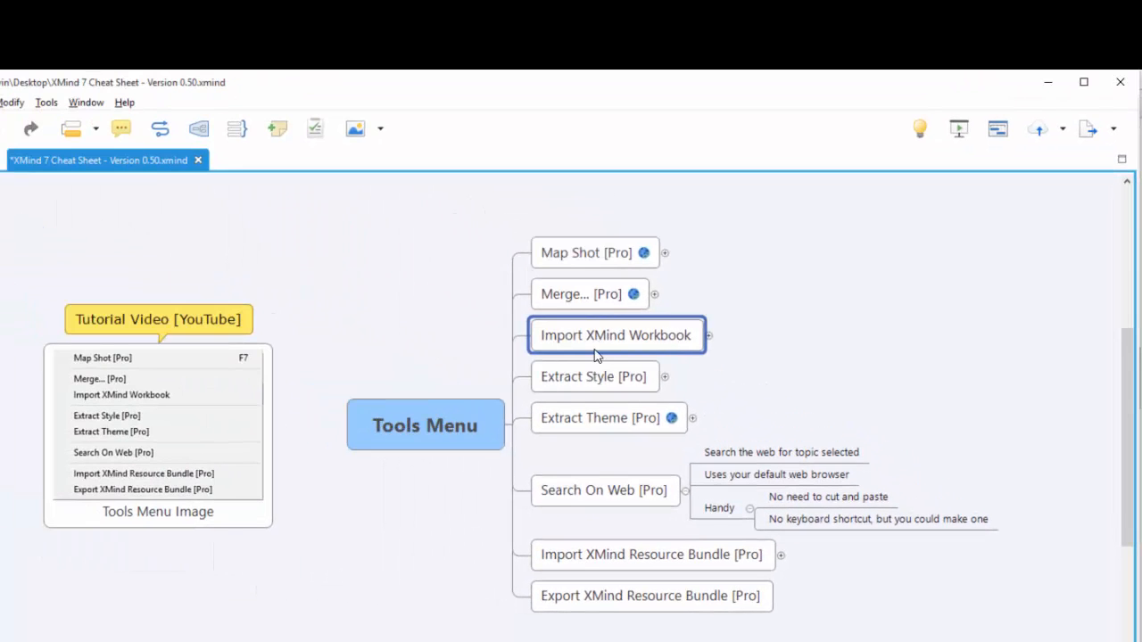
pyautogui.moveTo(337, 246)
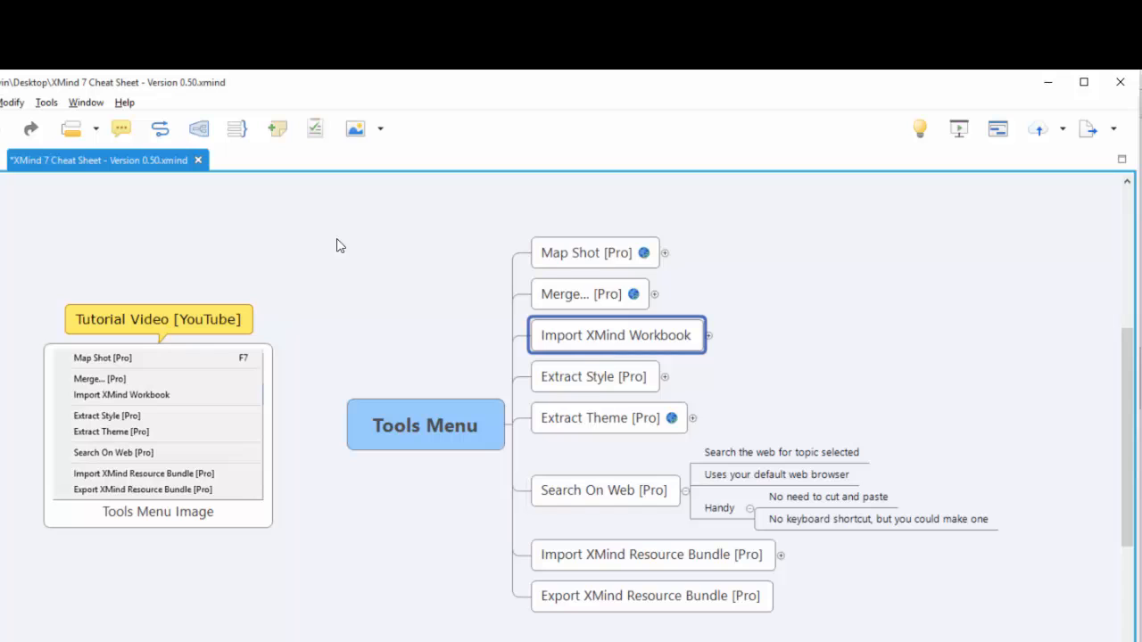
pyautogui.click(46, 102)
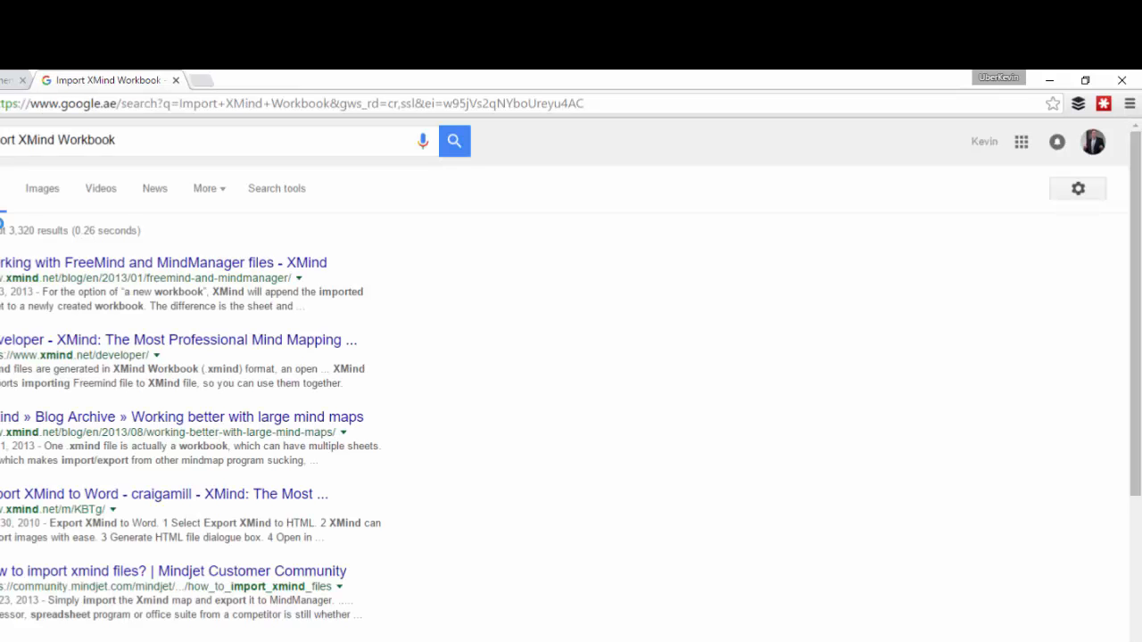
pyautogui.moveTo(193, 292)
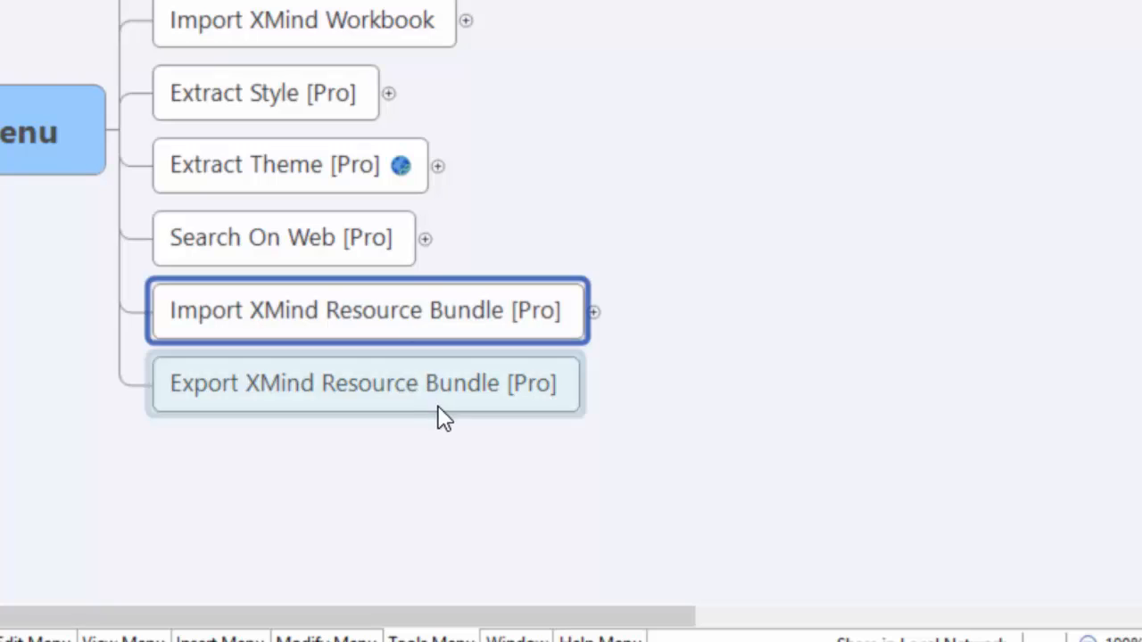
# Toggle the Import XMind Resource Bundle [Pro] topic on the Tools Menu map.
pyautogui.click(364, 382)
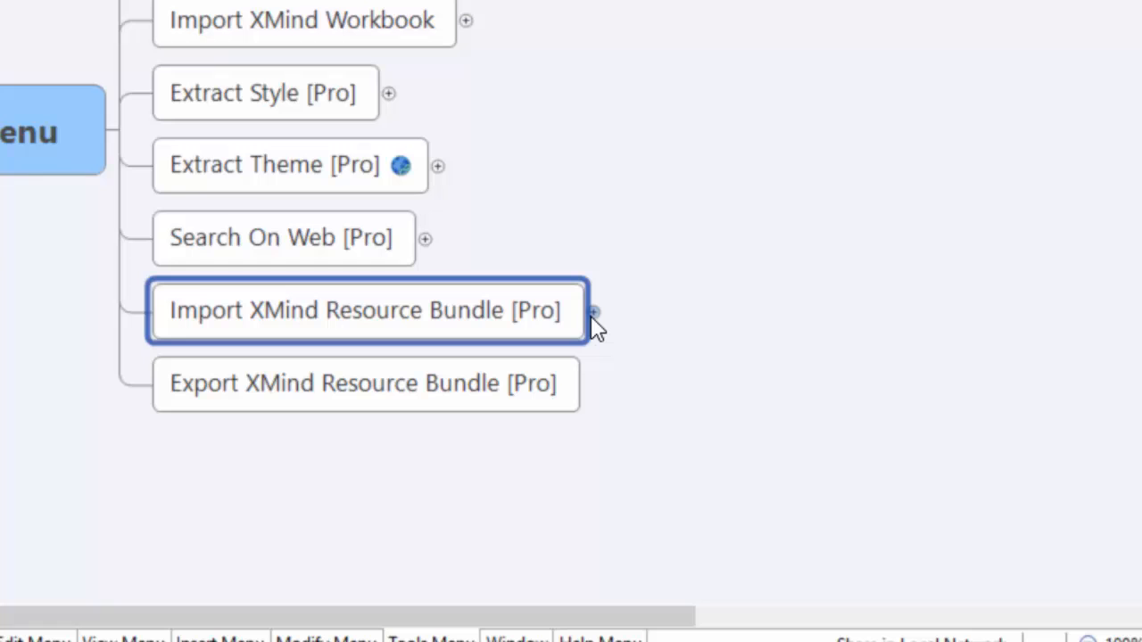
pyautogui.moveTo(596, 314)
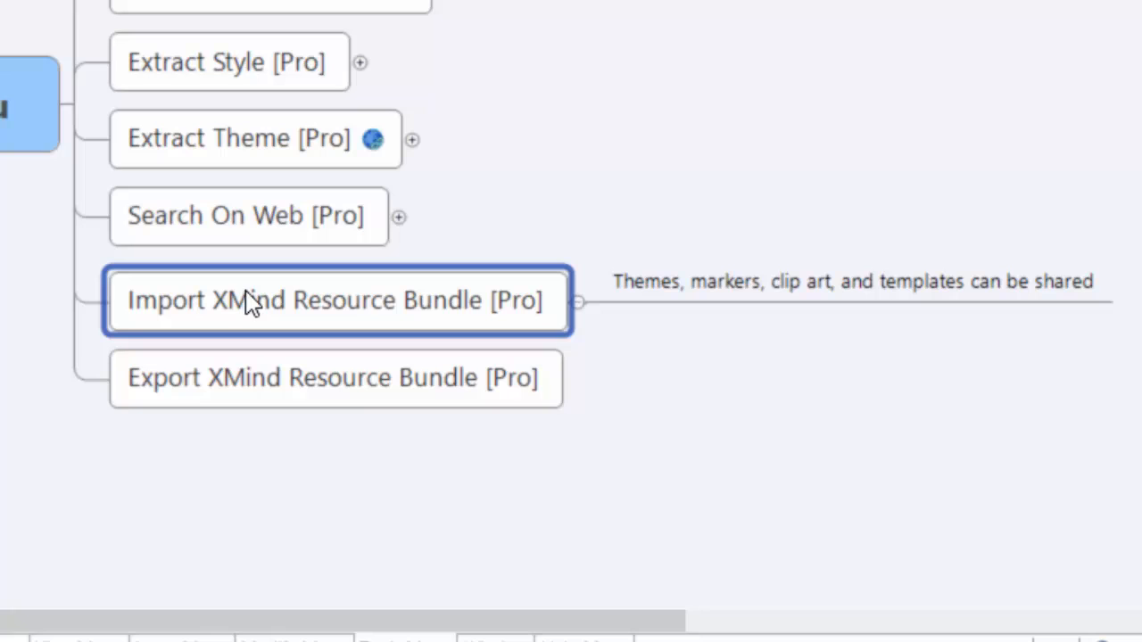
pyautogui.moveTo(259, 302)
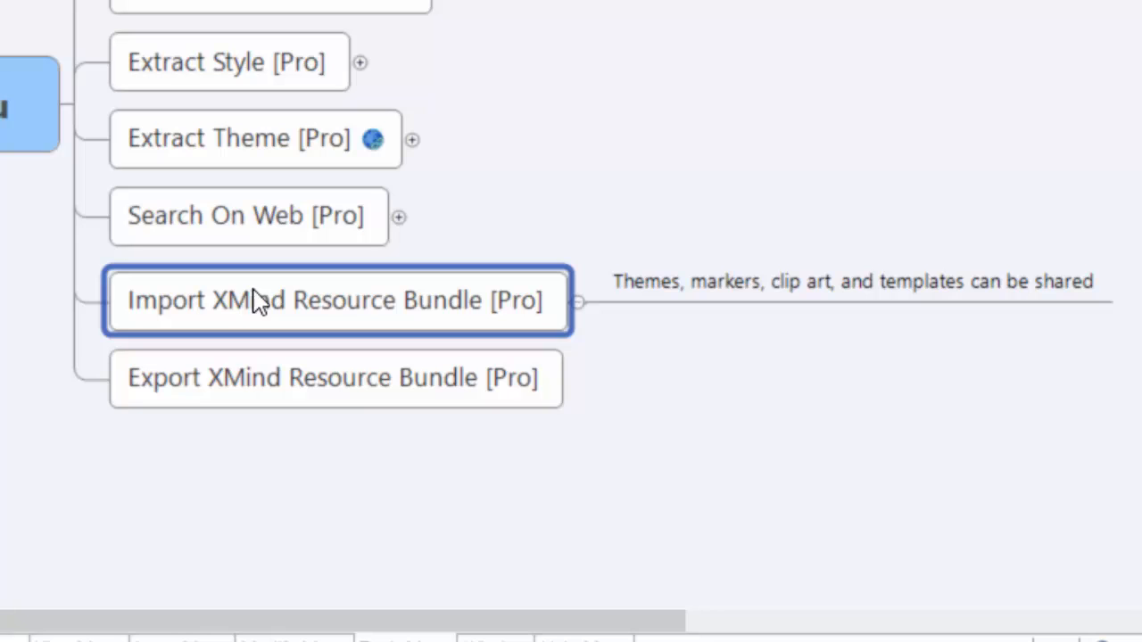
pyautogui.moveTo(471, 289)
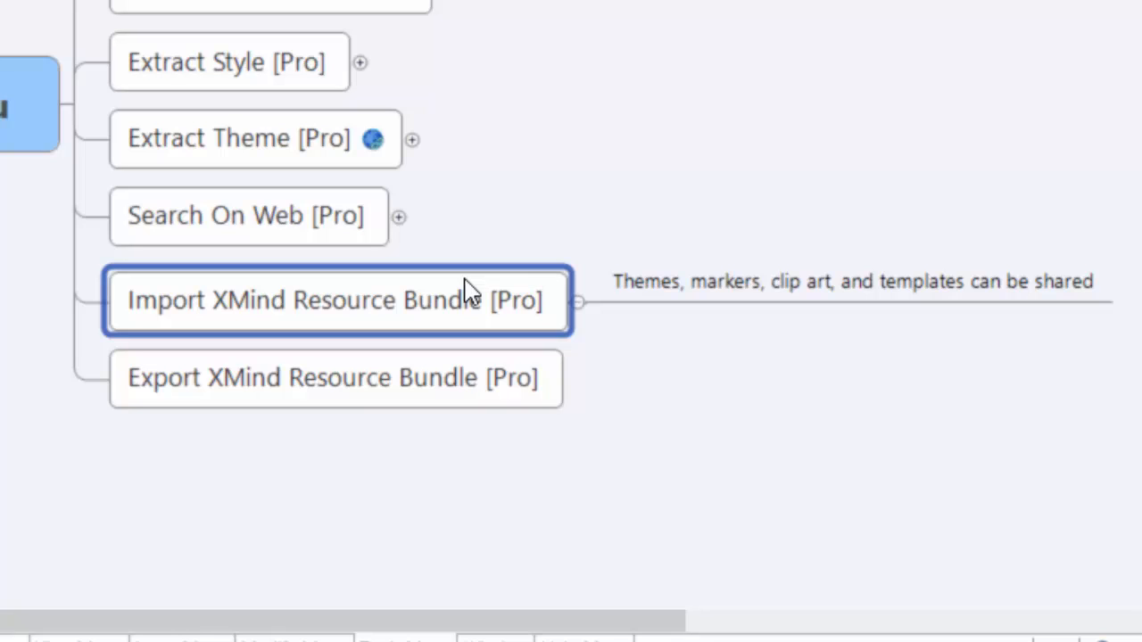
pyautogui.moveTo(580, 307)
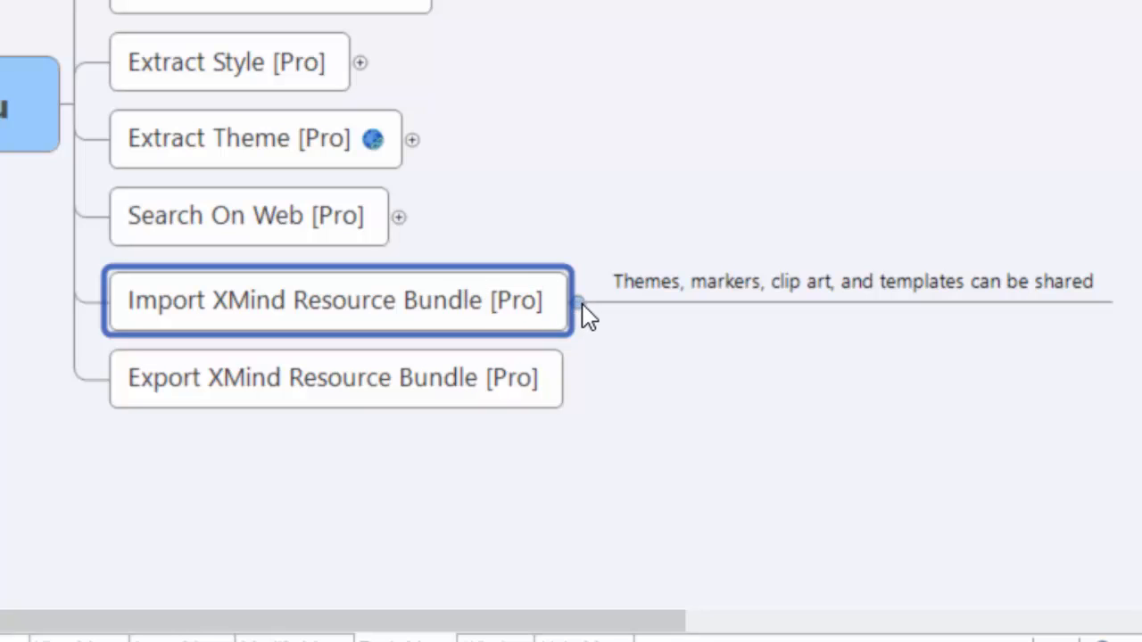